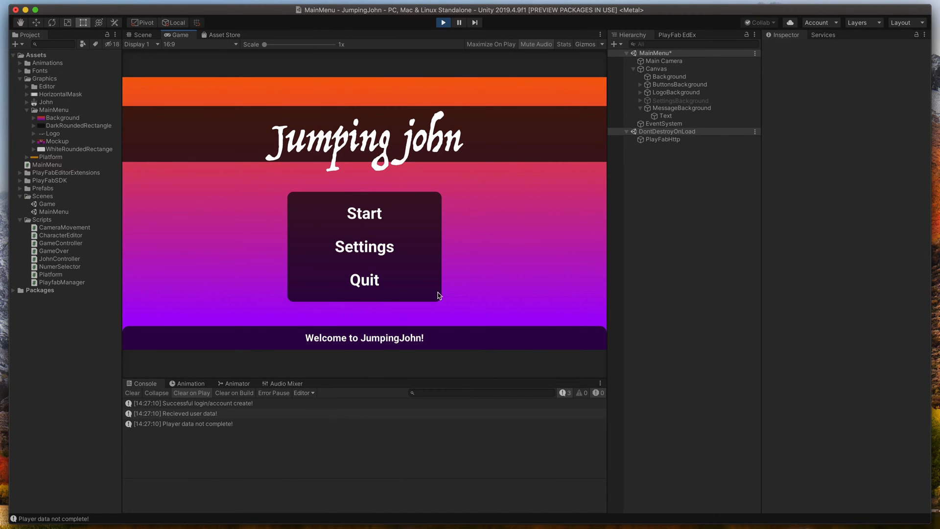
mouse_move(405, 324)
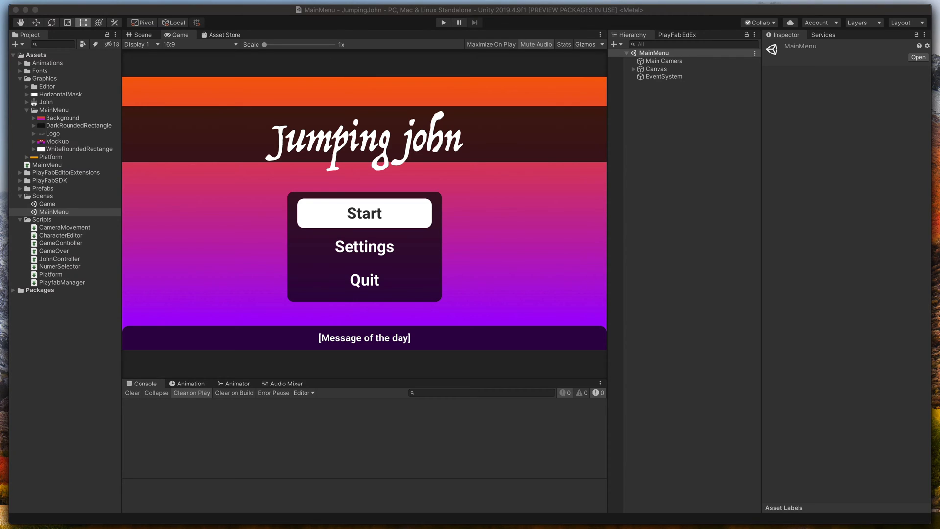
mouse_move(598, 70)
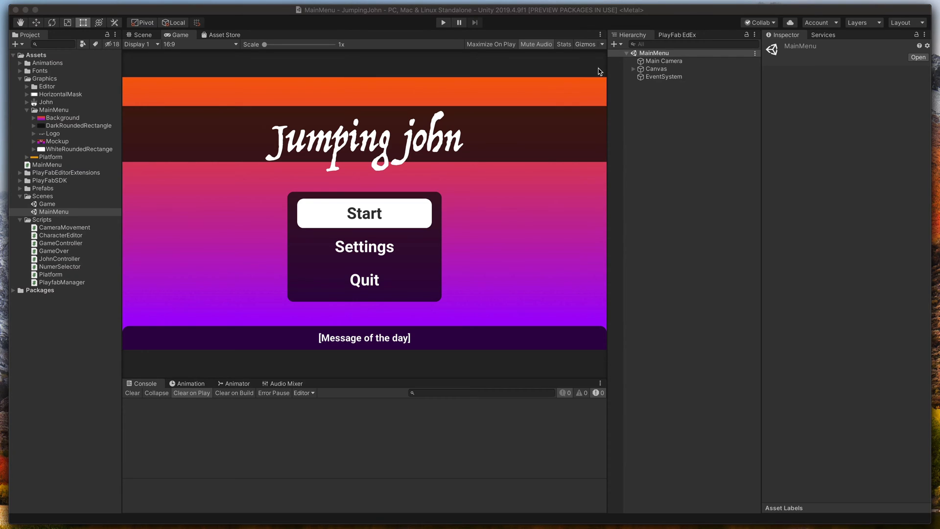
mouse_move(336, 106)
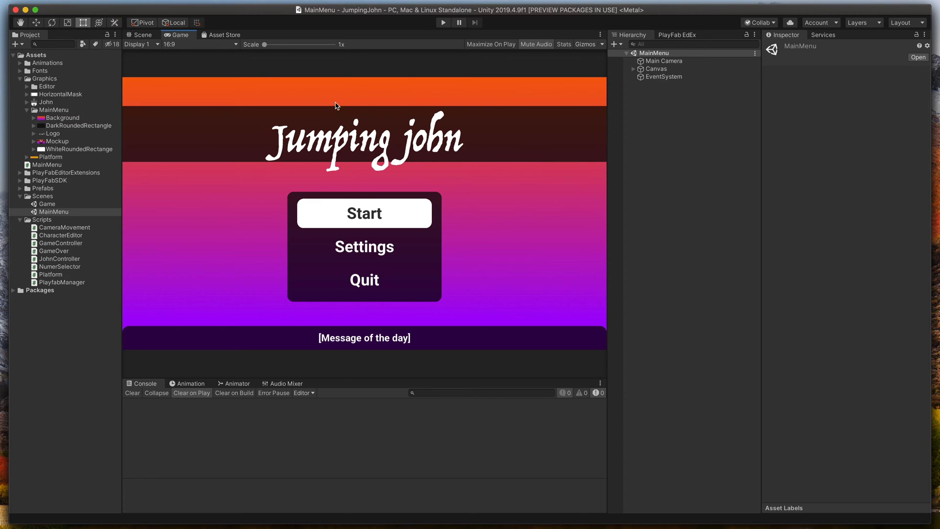
Step: Select the main menu's message Text object showing the [Message of the day] placeholder
click(142, 35)
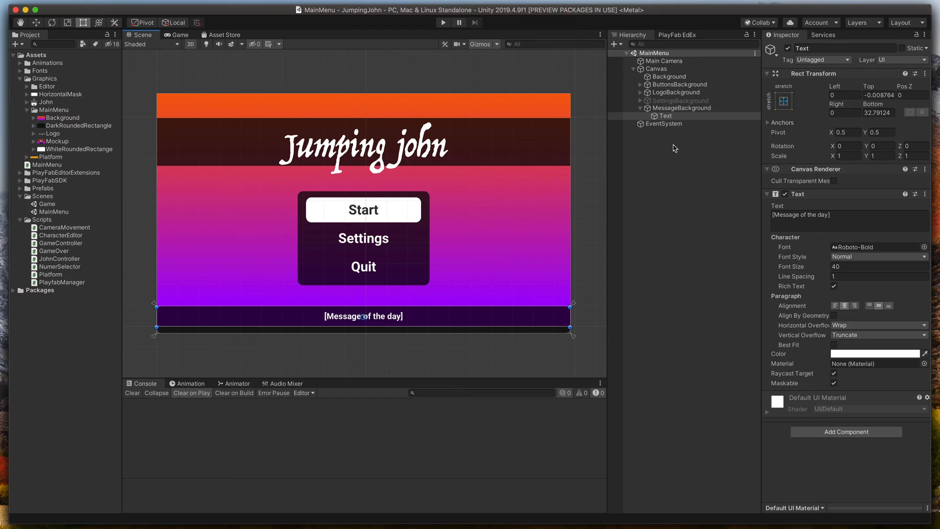
mouse_move(272, 327)
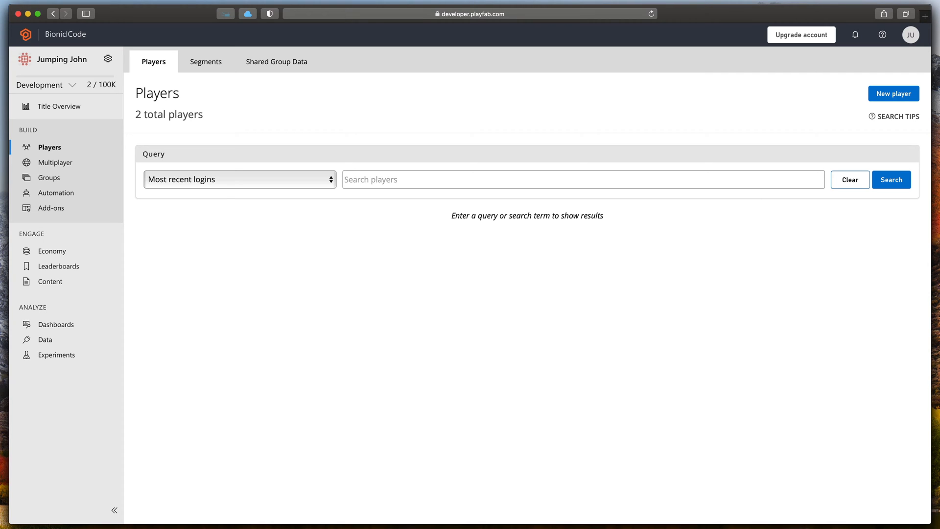
Step: Start a new Title Data entry from Jumping John's Content section
click(51, 281)
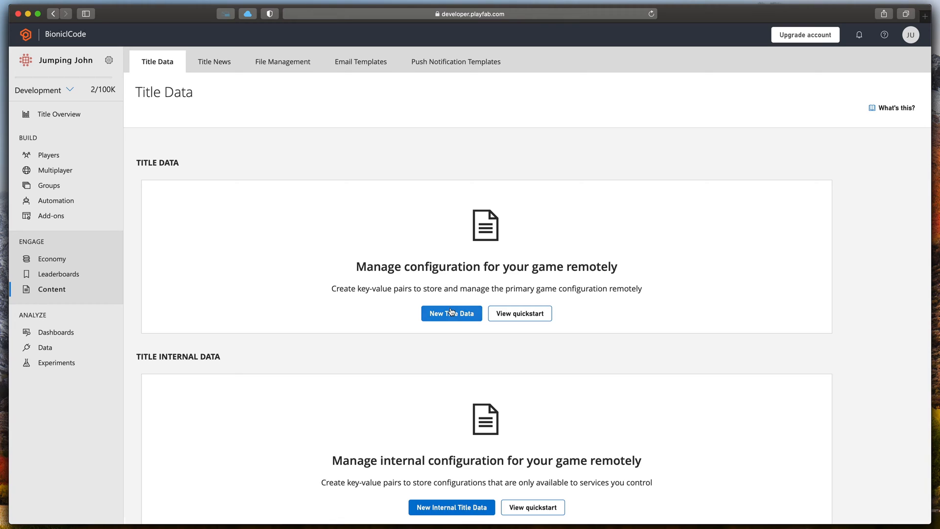
click(451, 313)
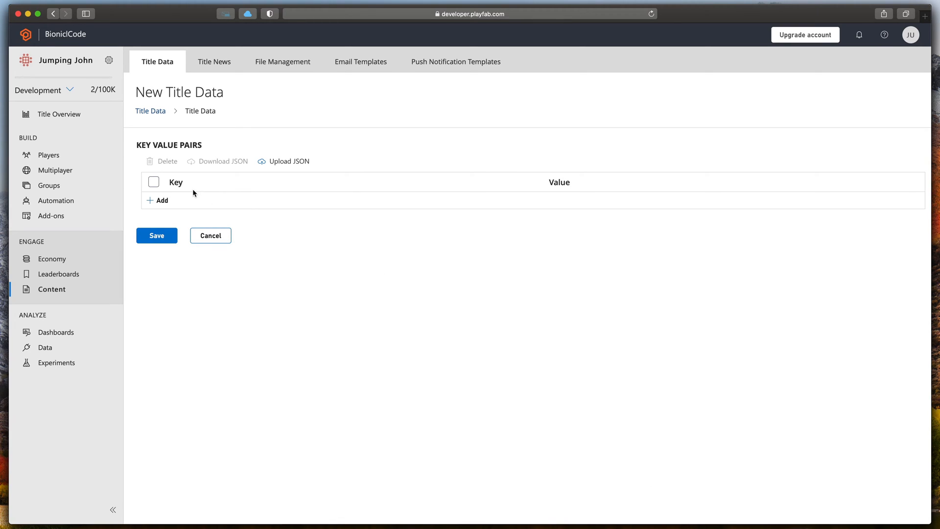
mouse_move(219, 192)
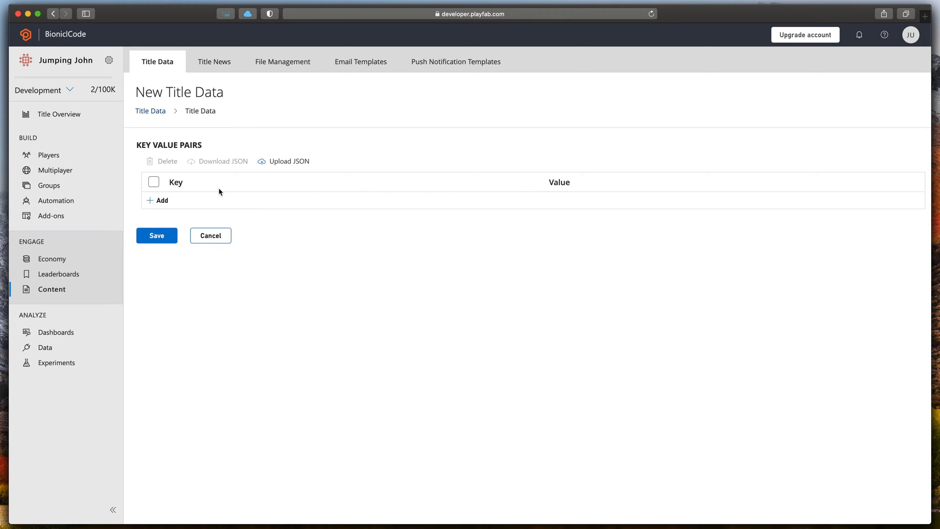
Step: Add and save the title data pair Message = 'Welcome to JumpingJohn!'
click(157, 200)
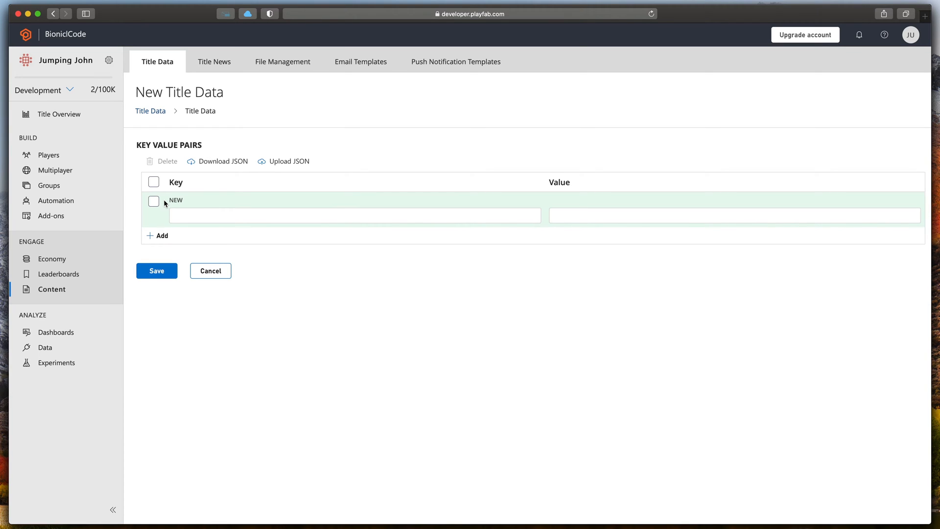
click(353, 215)
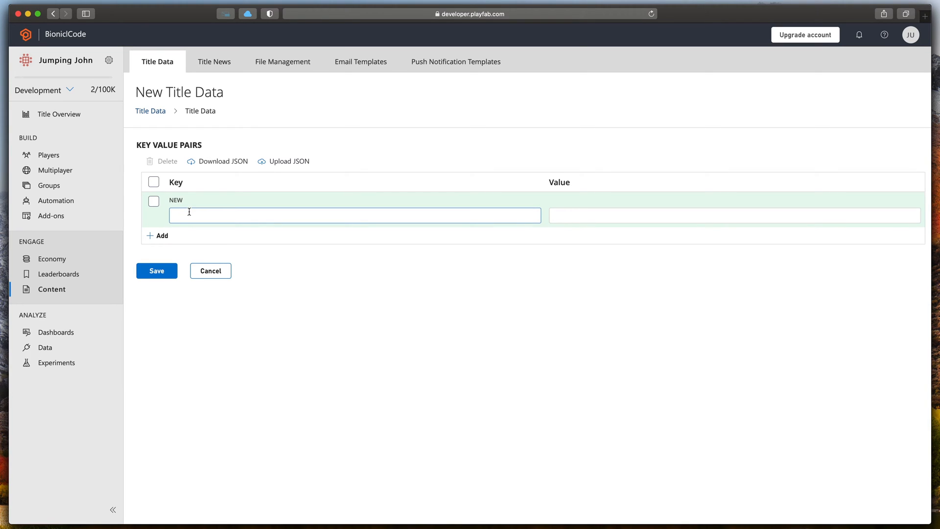
text(Message)
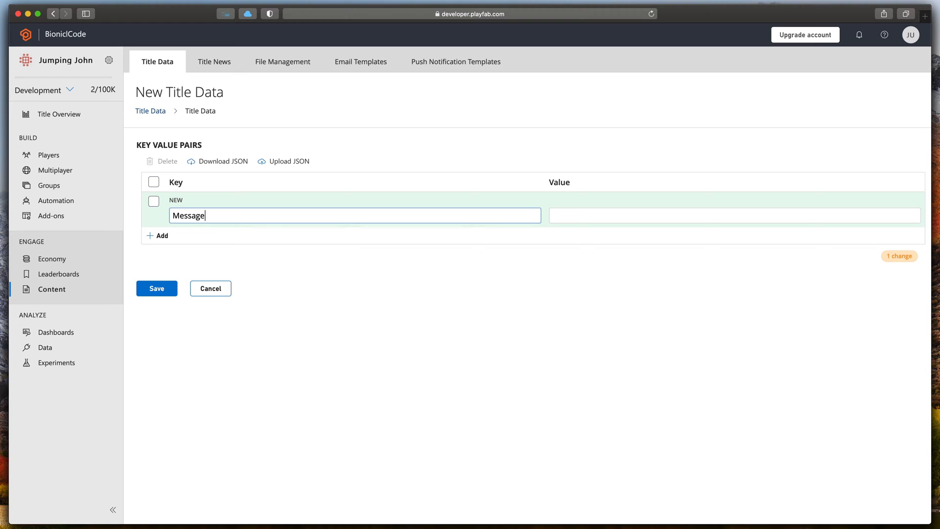
click(734, 216)
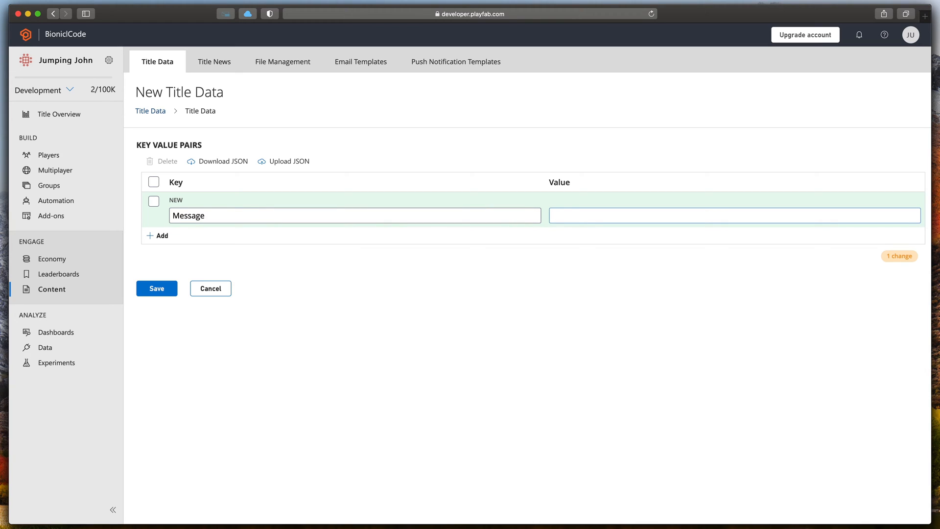
text(Welcome to)
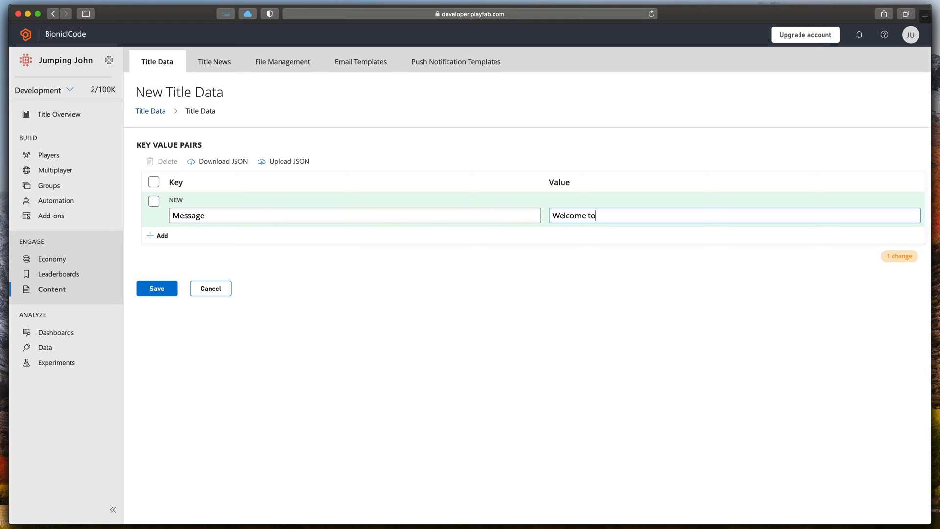
text(Jumping)
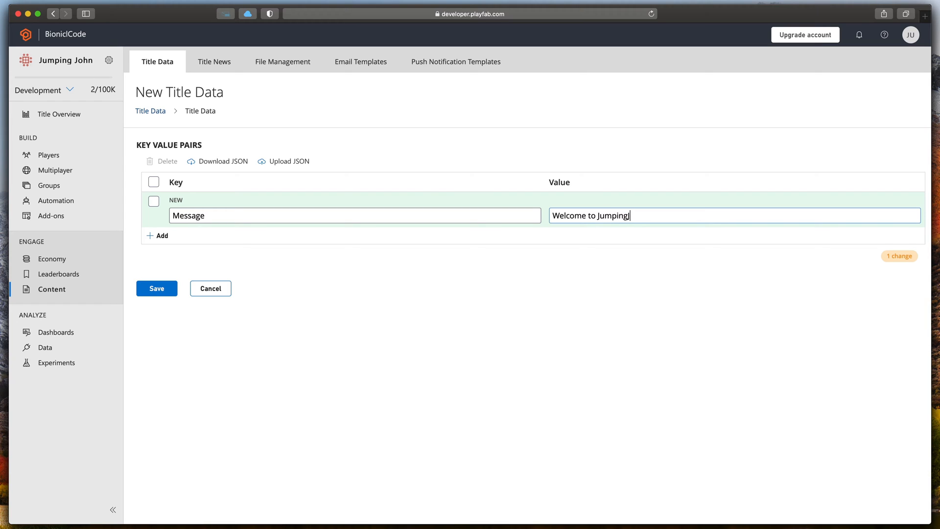
text(John!)
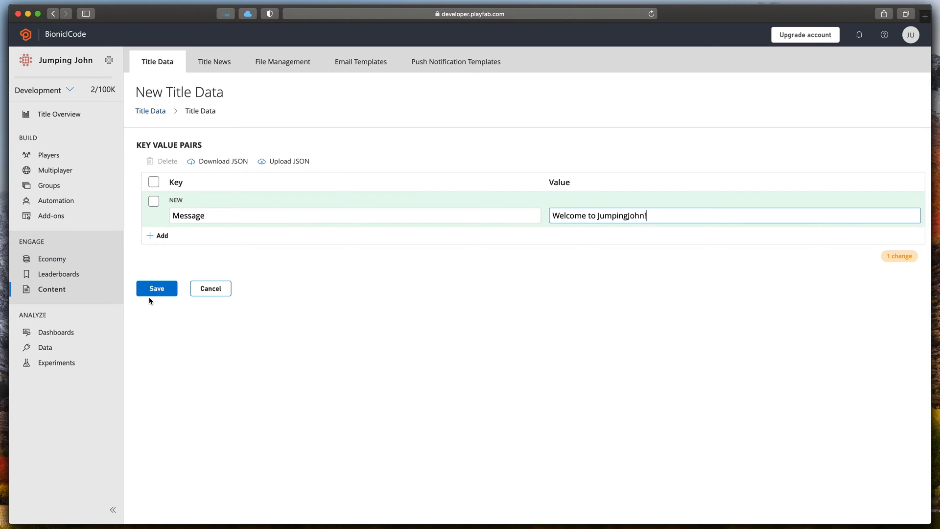
click(157, 288)
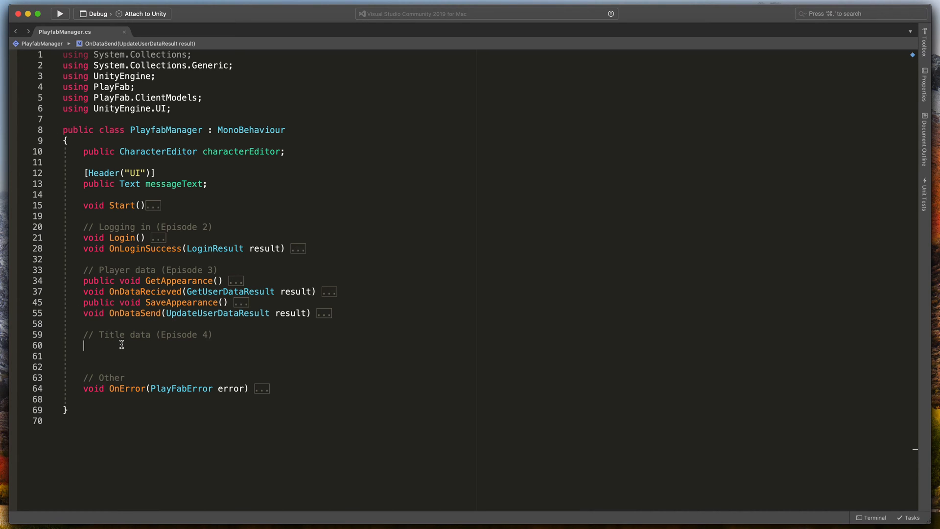
Step: Add an empty void GetTitleData() method under the title data comment
text(void)
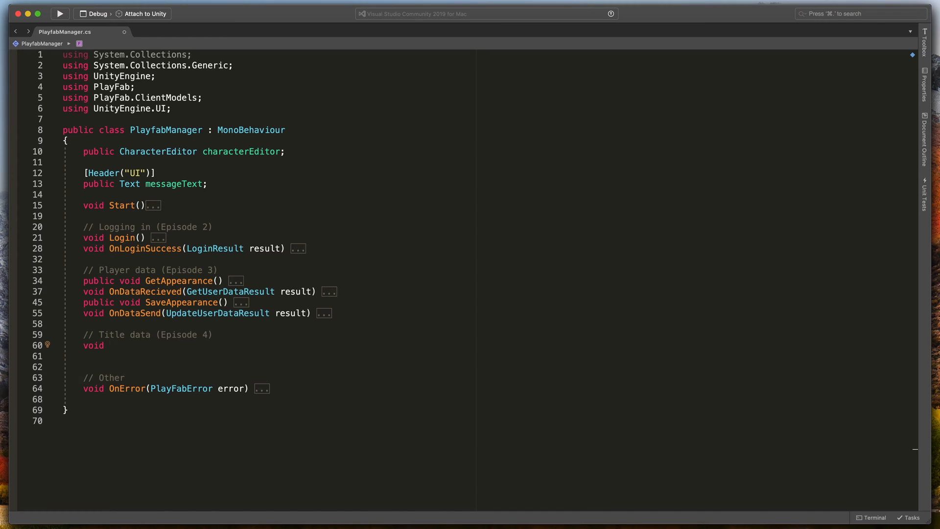
text(Get)
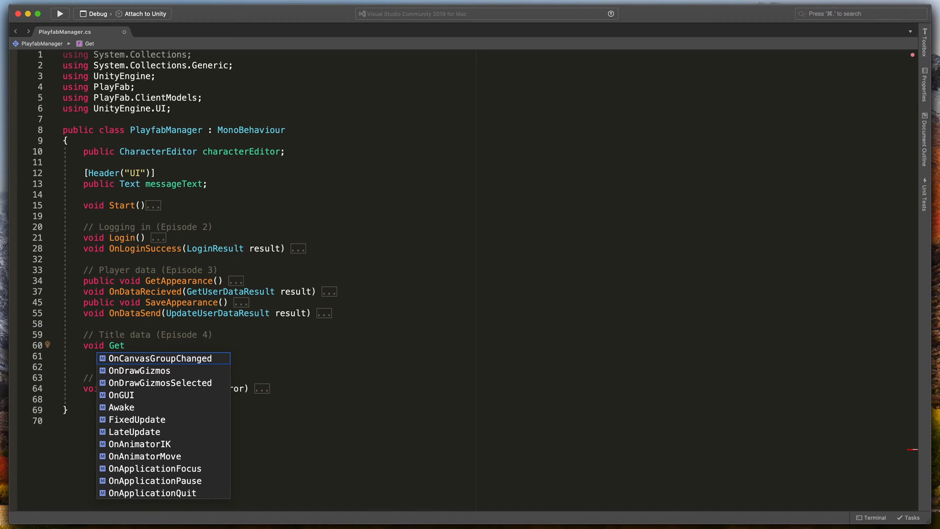
text(TitleData() {)
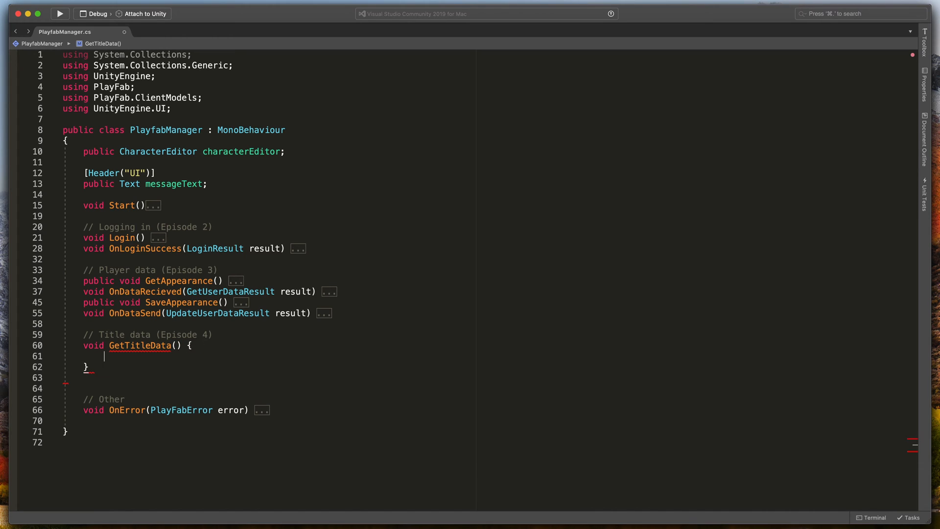
Step: Add an empty OnTitleDataRecieved(GetTitleDataResult result) callback method
text(void On)
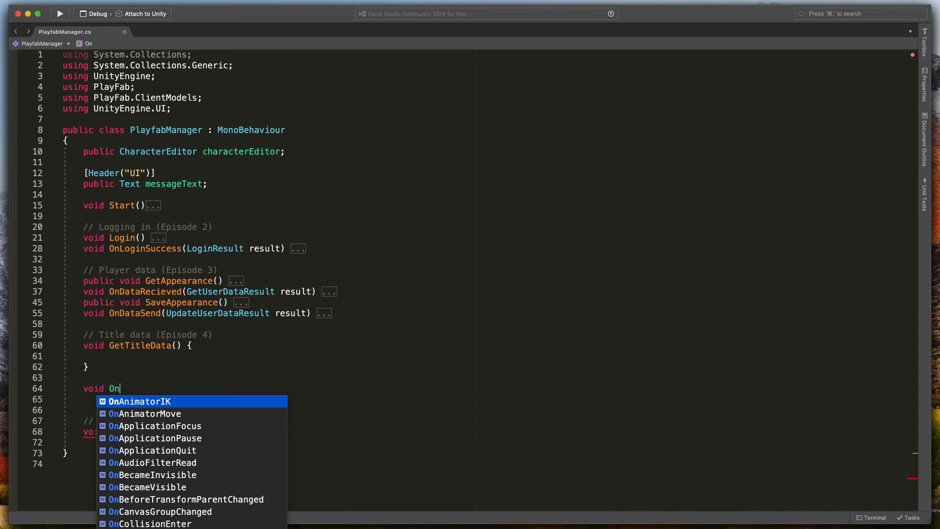
text(Title)
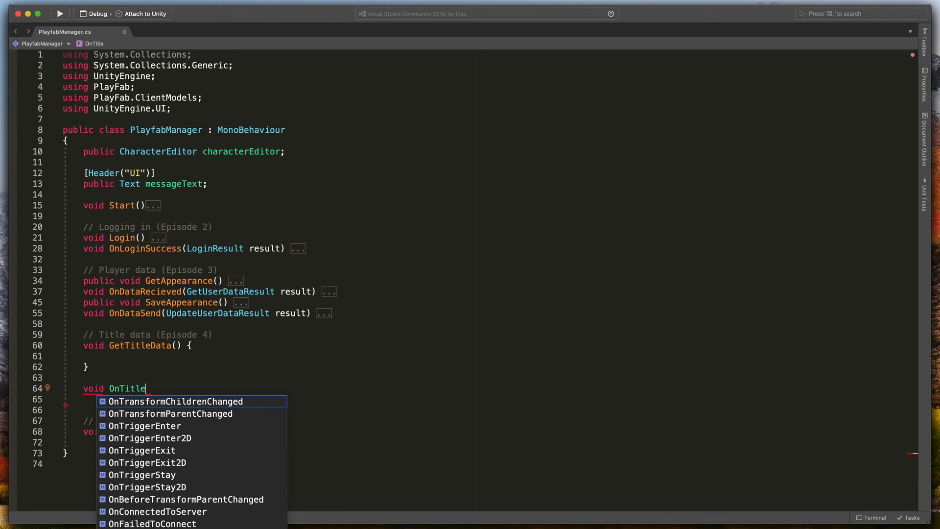
text(DataRecieve)
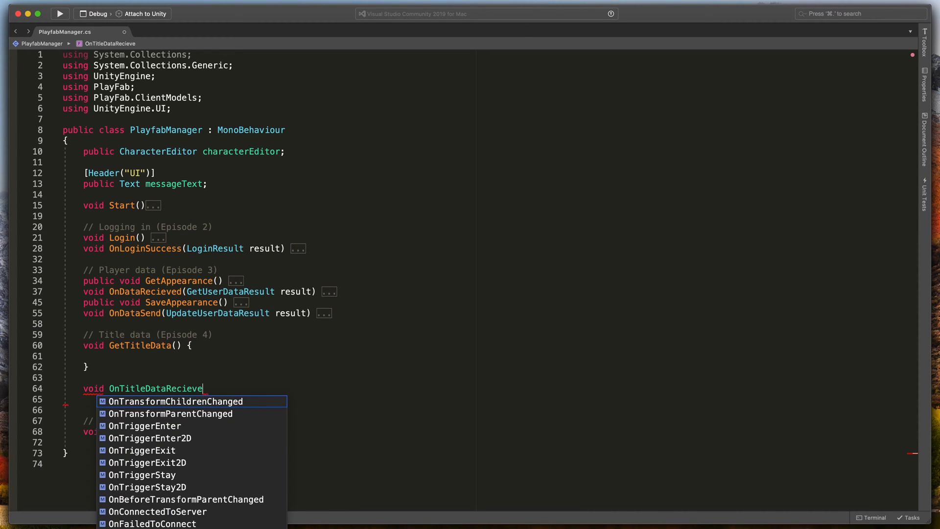
text(d(Get)
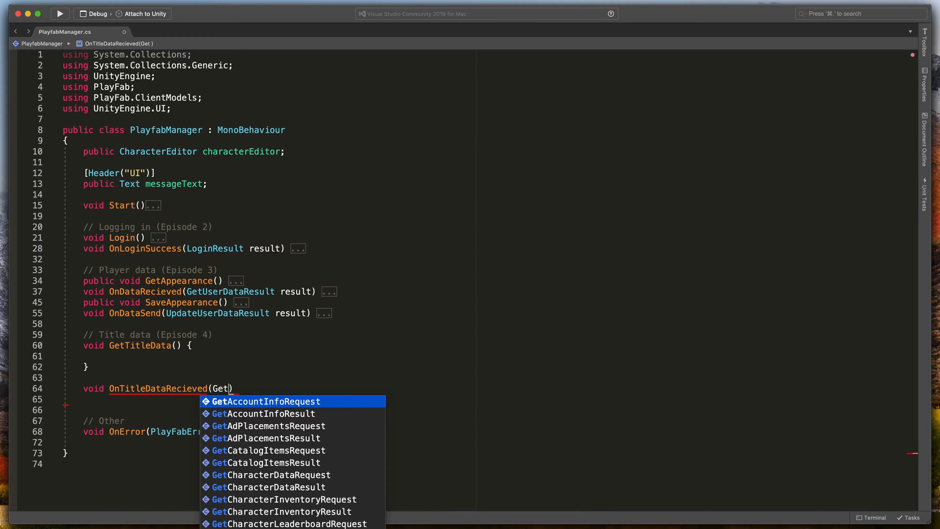
text(TitleDataResult result)
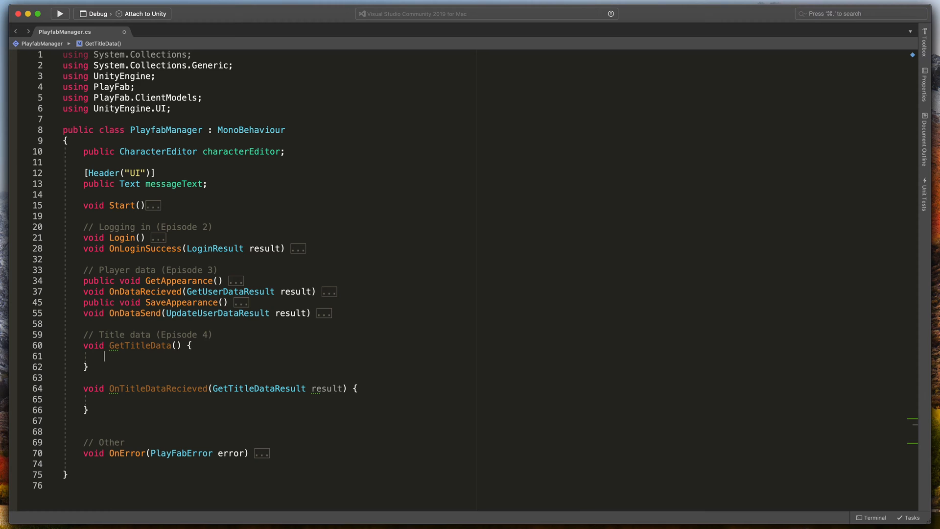
Step: Call PlayFabClientAPI.GetTitleData(new GetTitleDataRequest(), OnTitleDataRecieved, OnError) inside GetTitleData
text(playfabc)
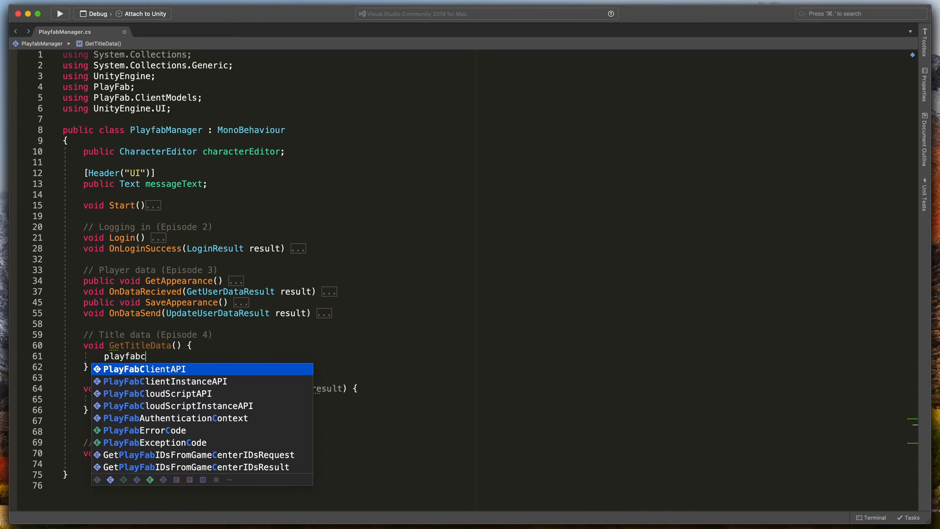
text(PlayFabClientAPI.)
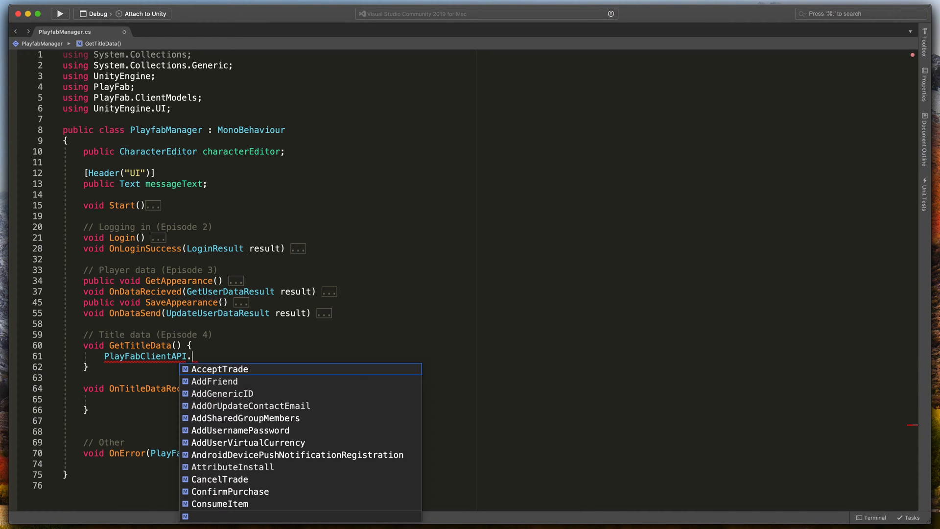
text(getti)
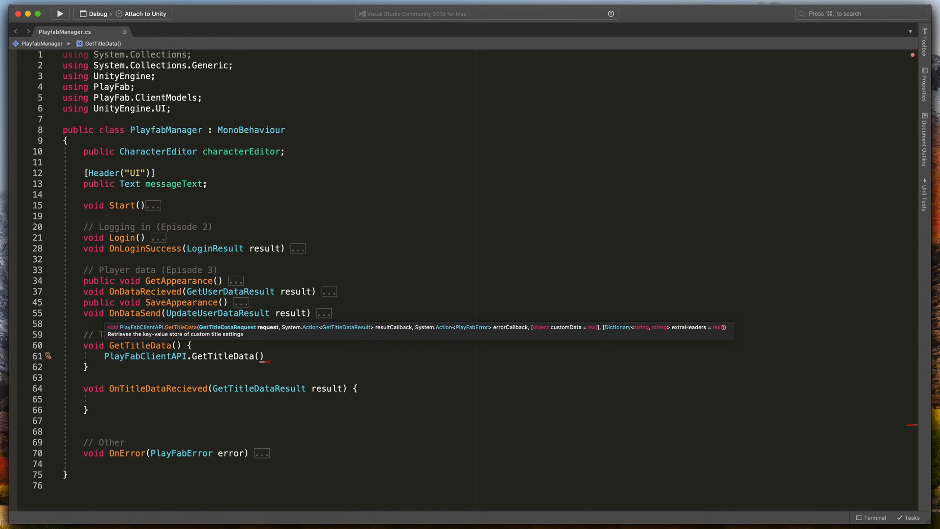
text(new getTitleDataRequest()
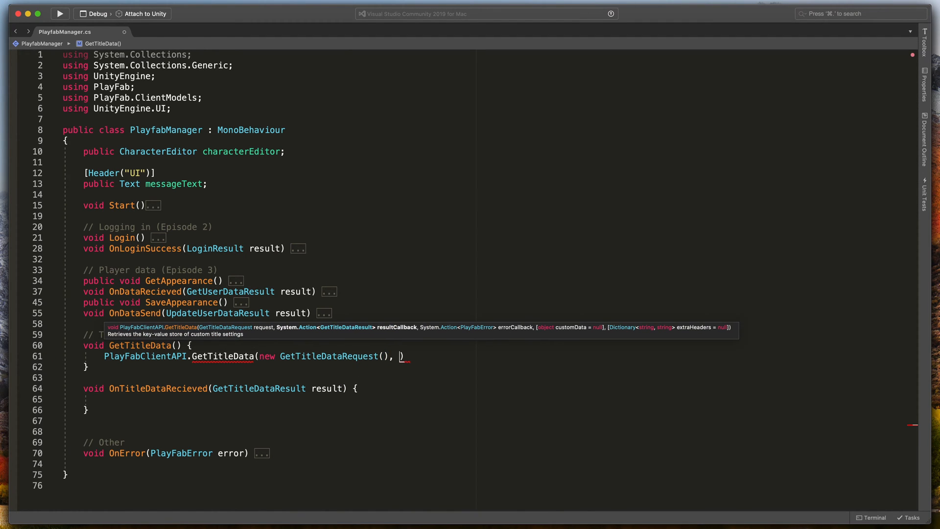
text(ontit)
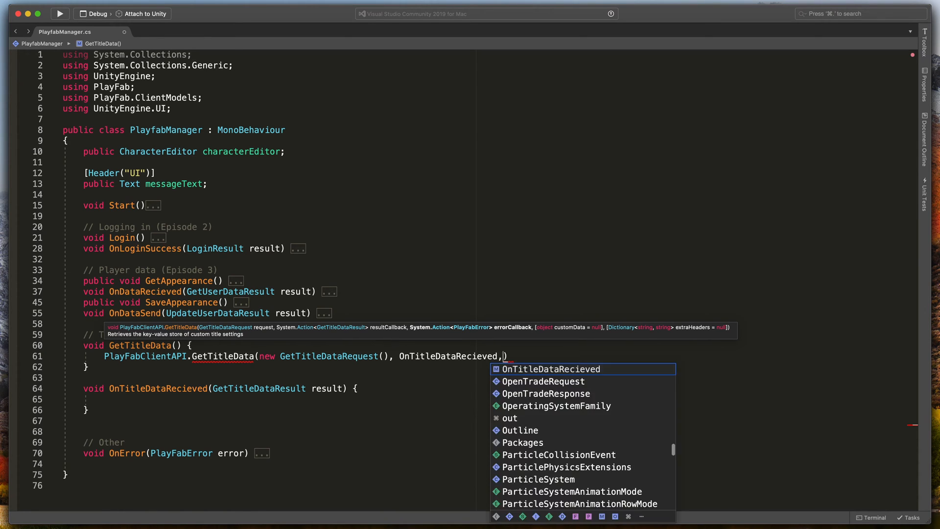
text(OnError)
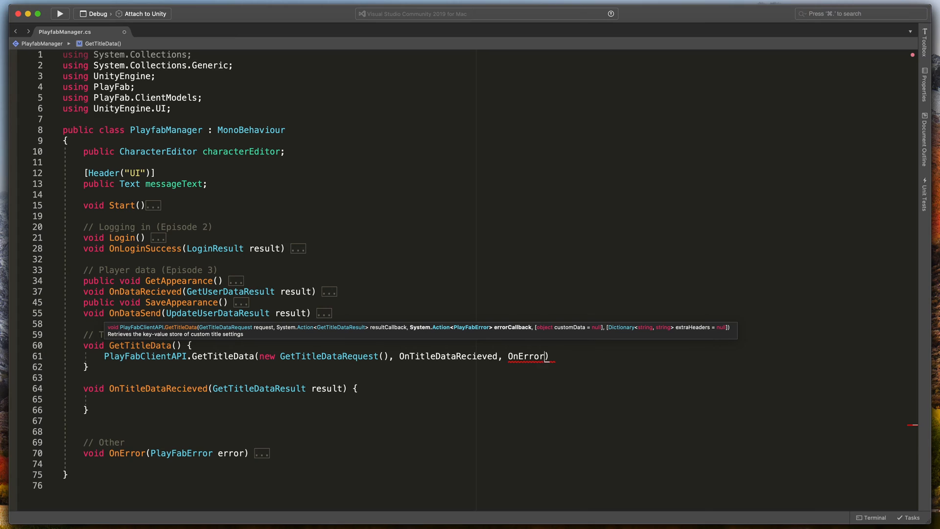
text(;)
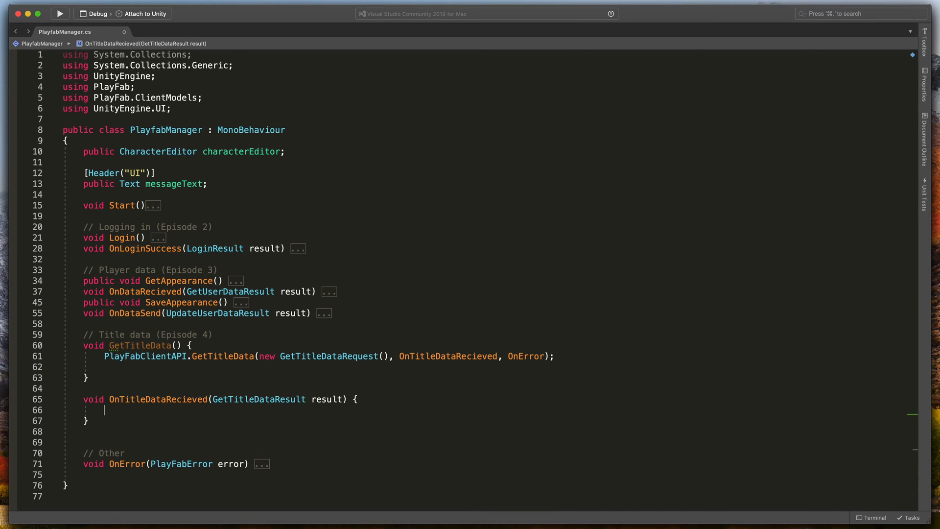
Step: Guard OnTitleDataRecieved: if result.Data lacks "Message", log 'No message!' and return
text(if (result.Data == null || result.)
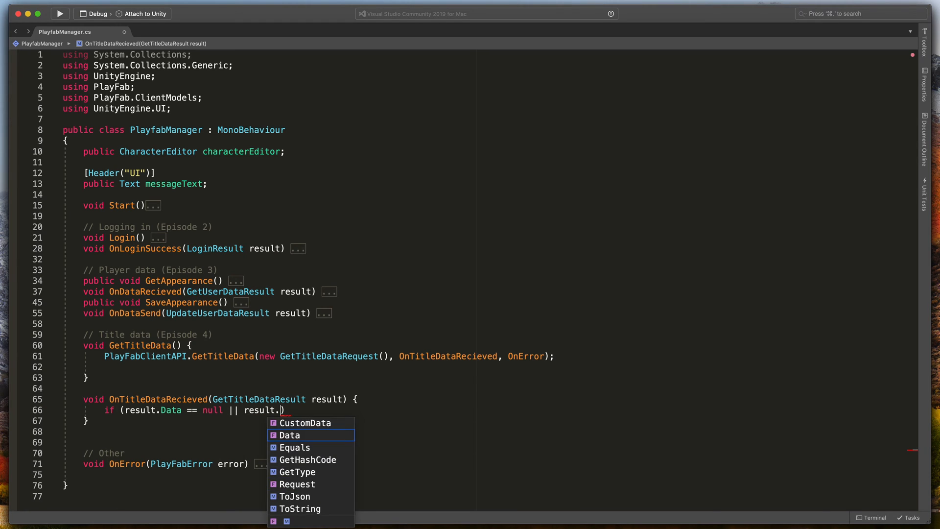
text(Data.ContainsKey()
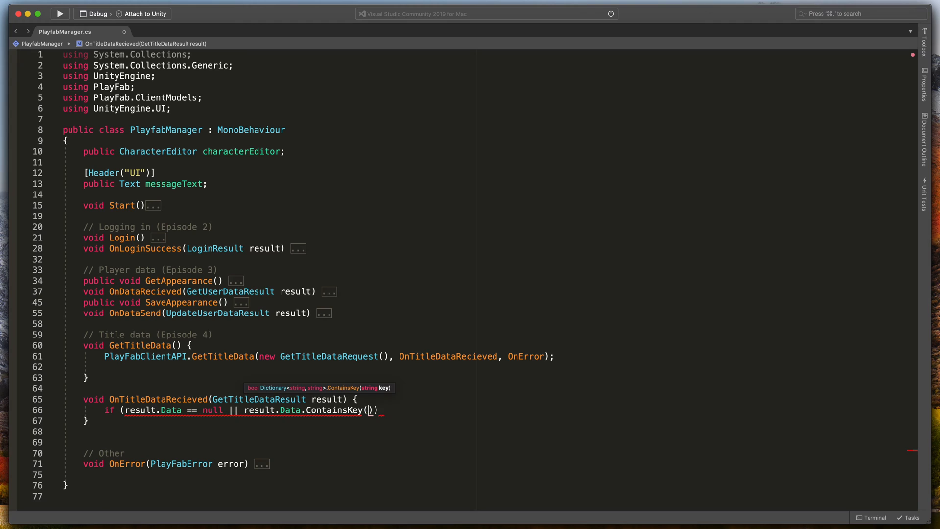
text("Message")
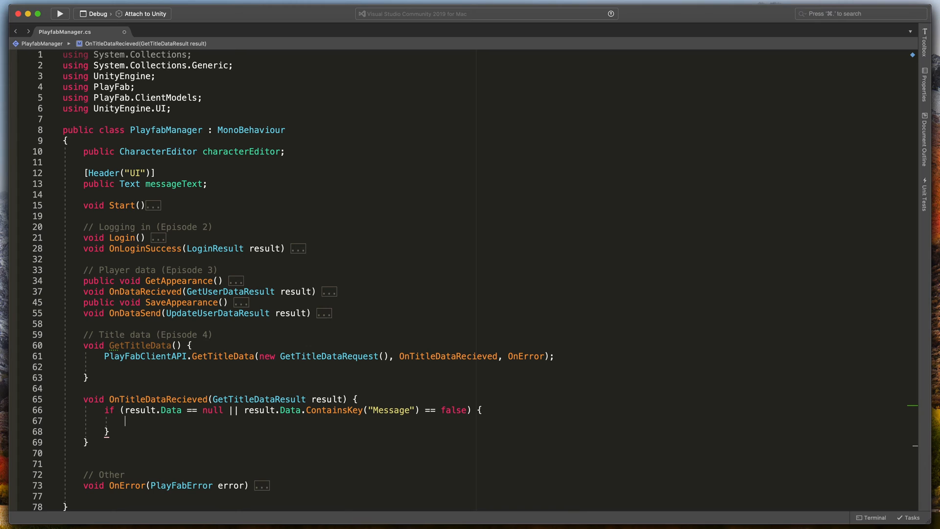
text(Debug.)
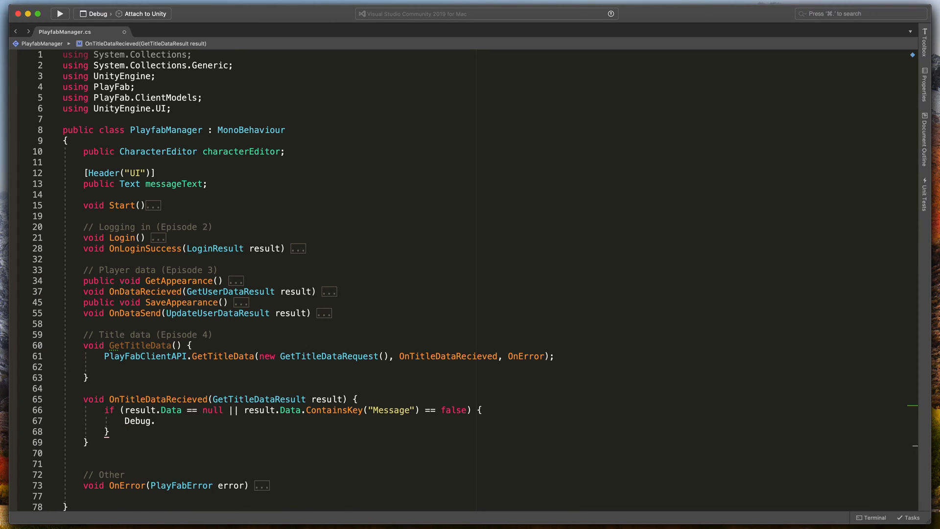
text(Log(""))
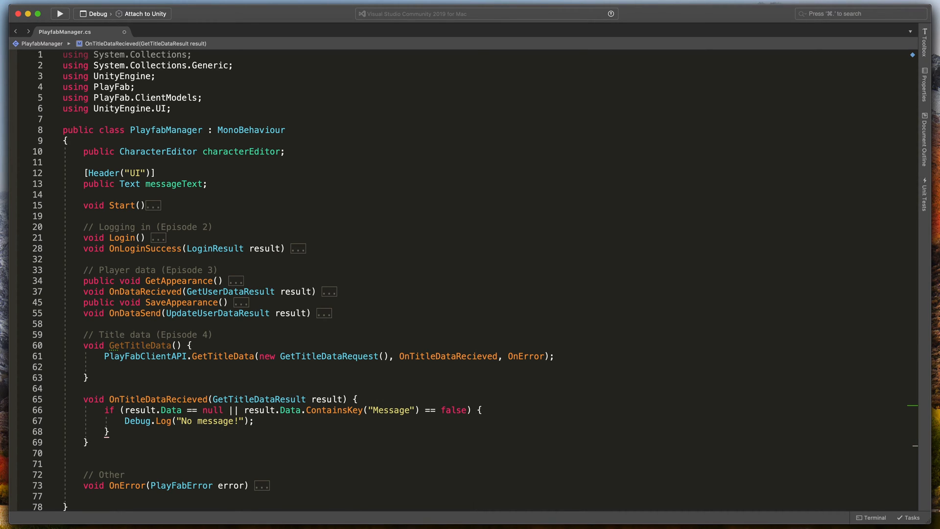
text(return;)
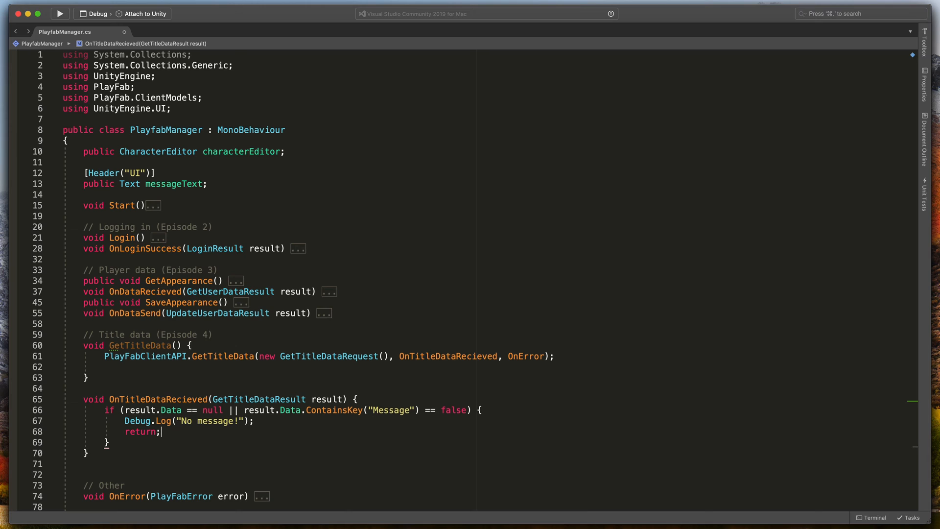
key(Return)
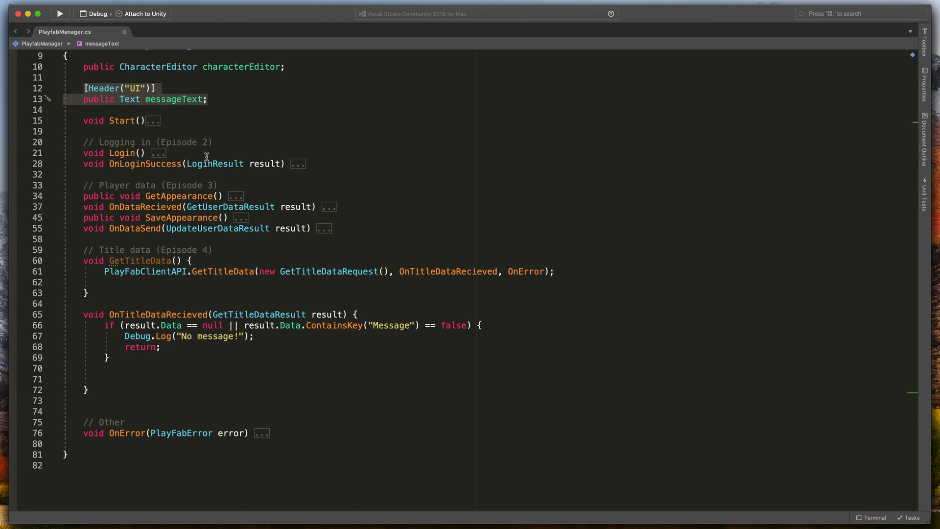
Step: Set messageText.text = result.Data["Message"] below the guard check
text(messageText.text =)
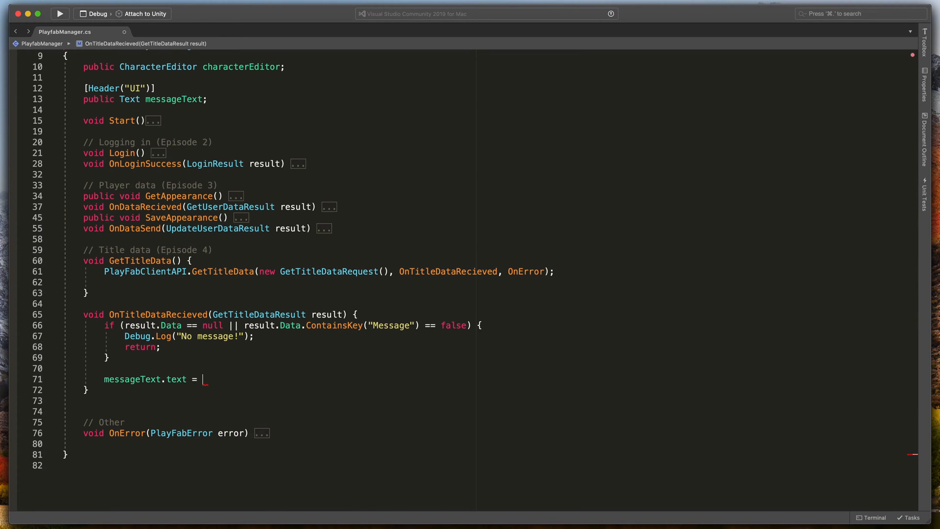
text(result.Data[)
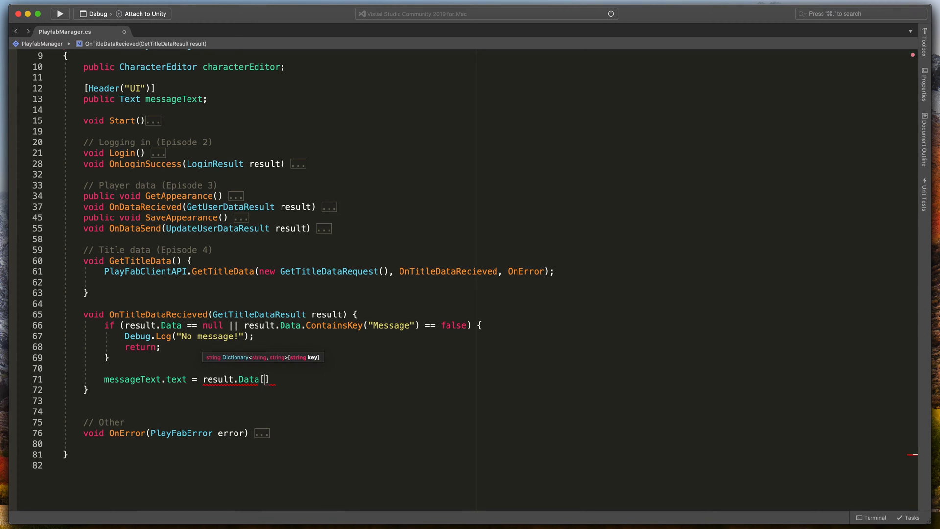
text("Message")
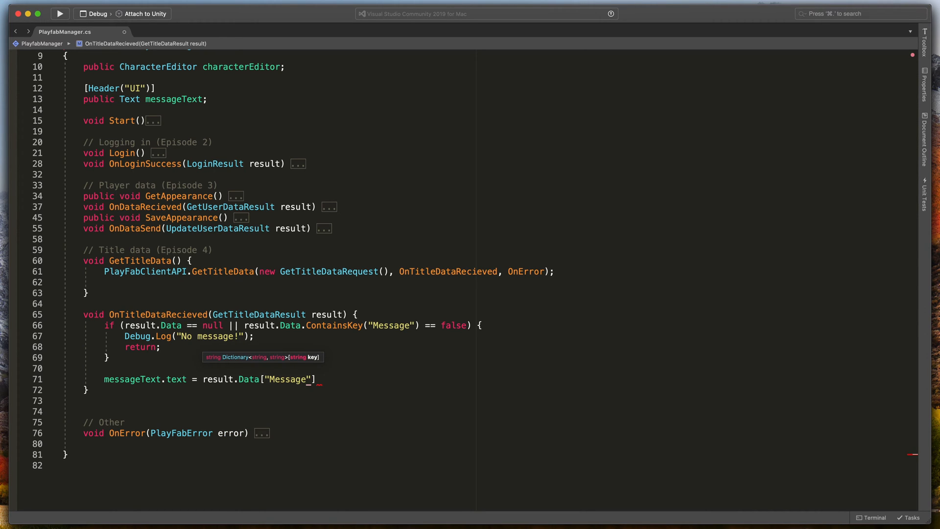
text(;)
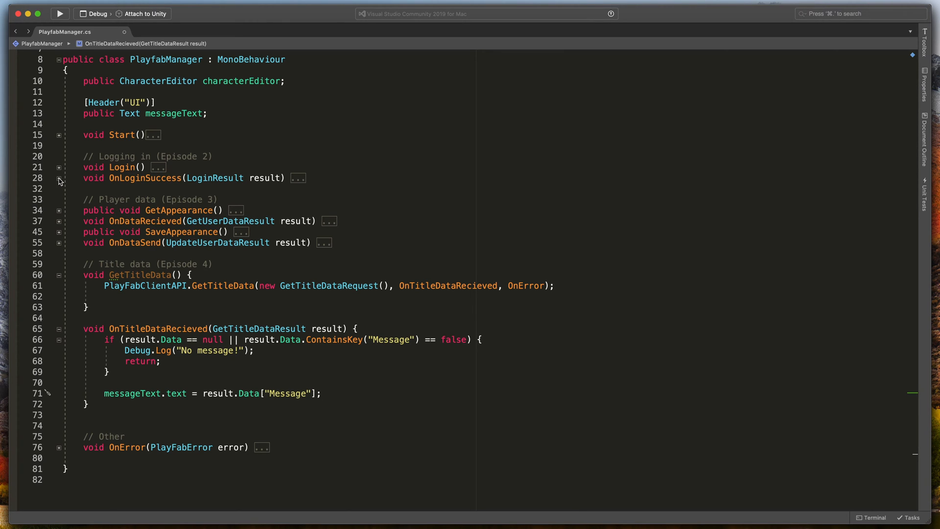
Step: Add GetTitleData(); after GetAppearance(); in OnLoginSuccess
click(59, 177)
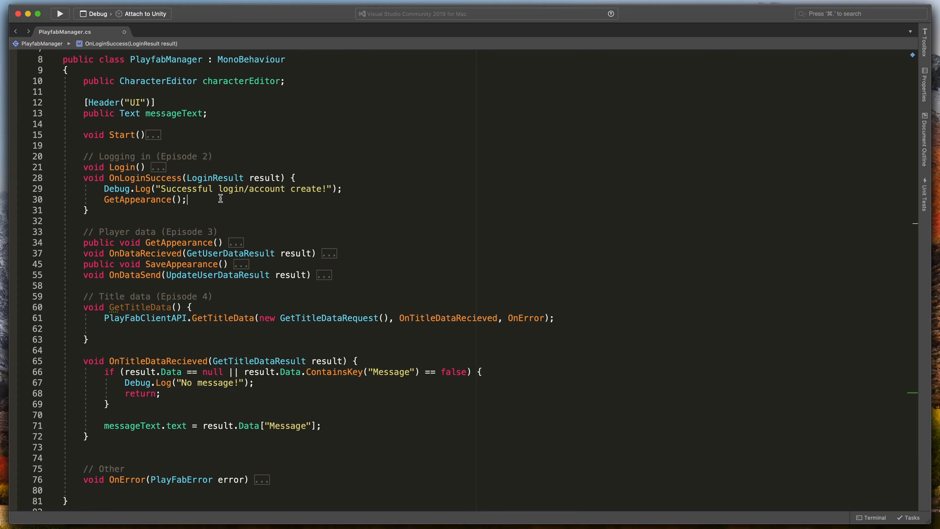
text(G)
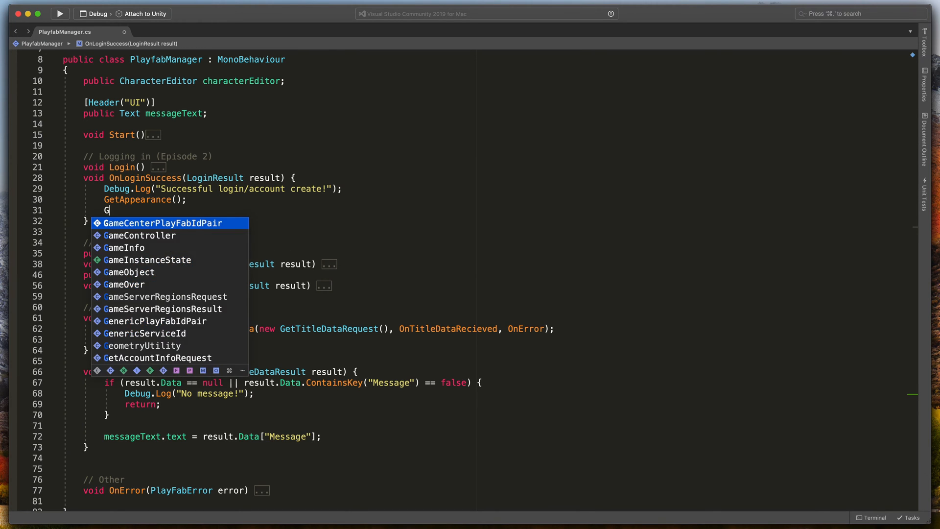
text(etTitleData)
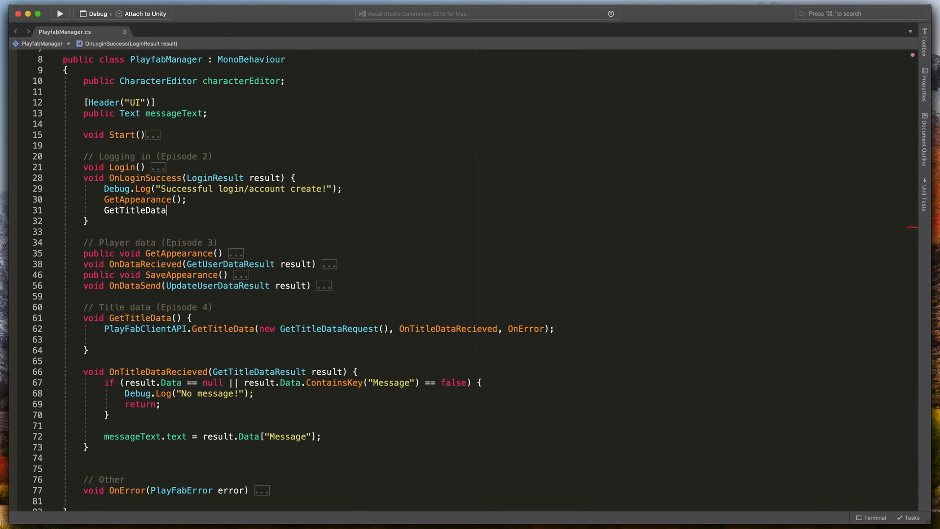
text(();)
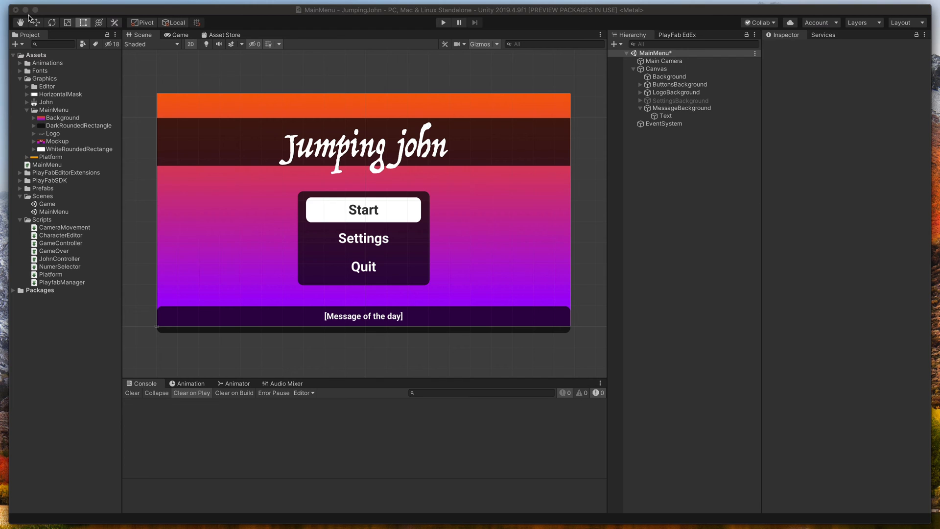
Step: Play the main menu to check for 'Welcome to JumpingJohn!', then stop
click(443, 22)
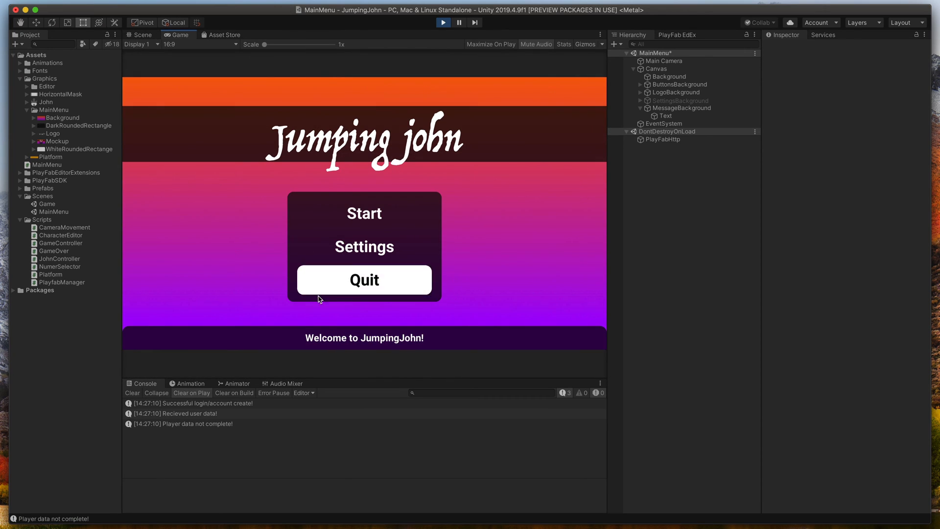
mouse_move(311, 324)
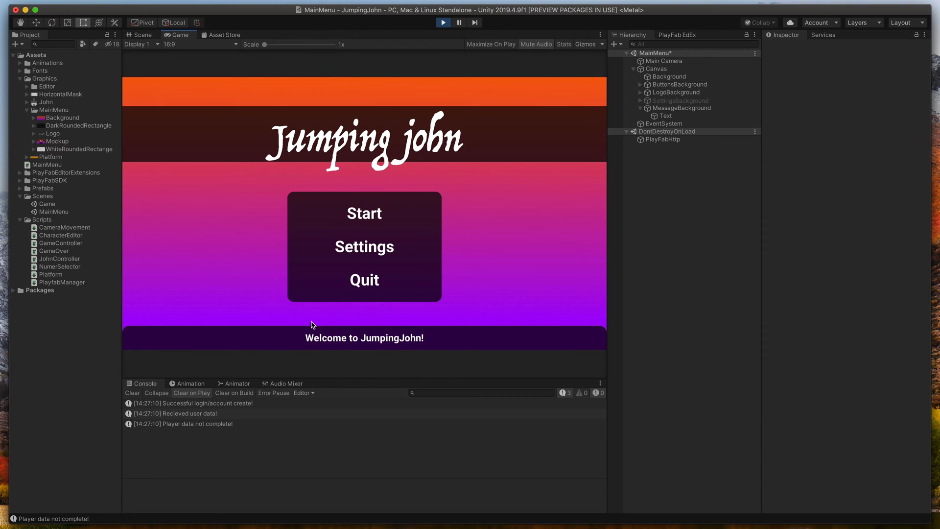
mouse_move(414, 352)
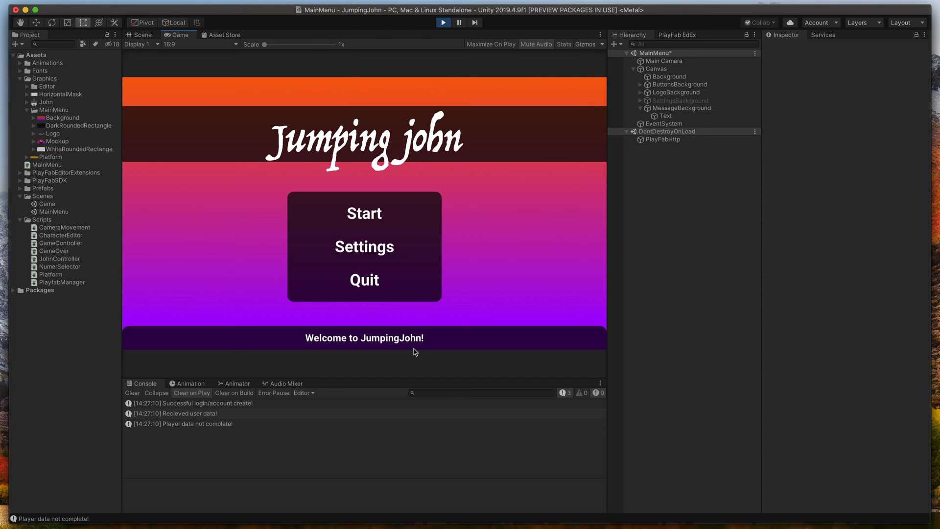
click(442, 22)
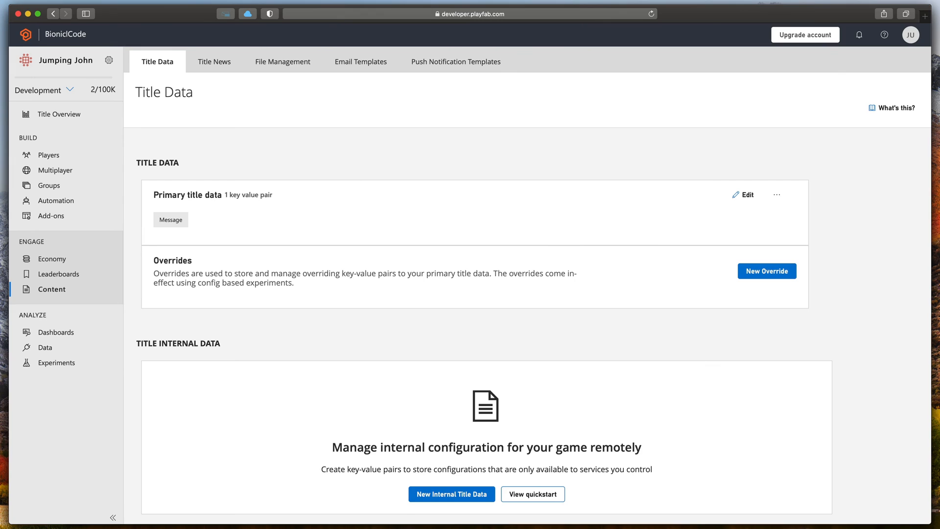
mouse_move(735, 201)
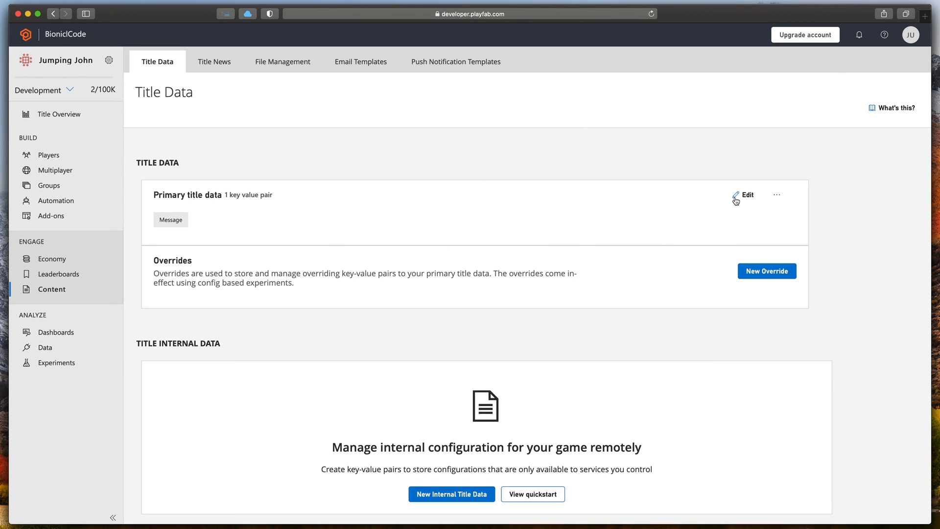
Step: Change the Message title data value to 'Subscribe COCO CODE!' and save
click(746, 195)
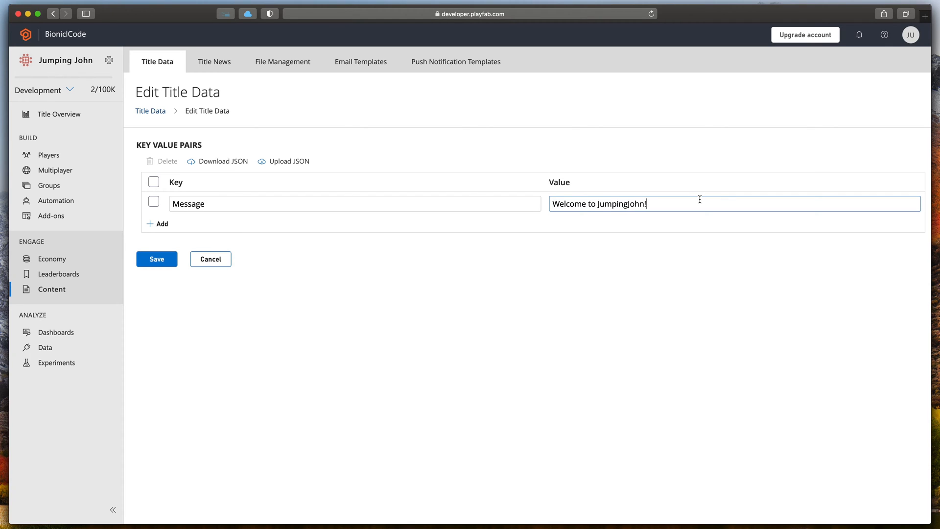
text(Subscribe)
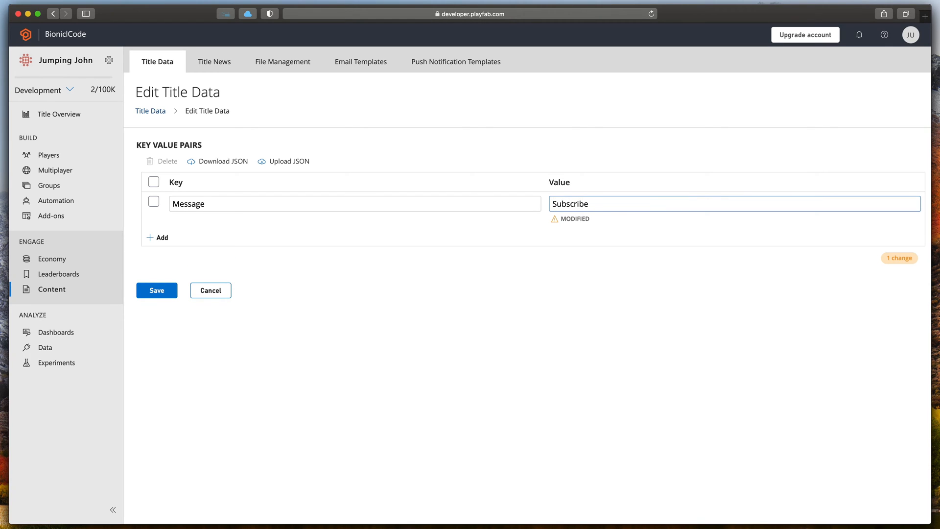
text(COCO CODE!)
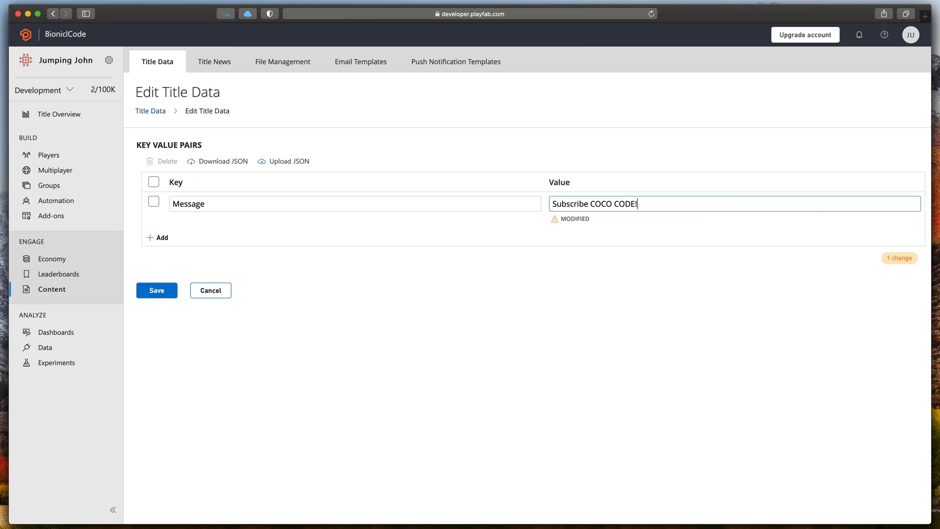
click(157, 291)
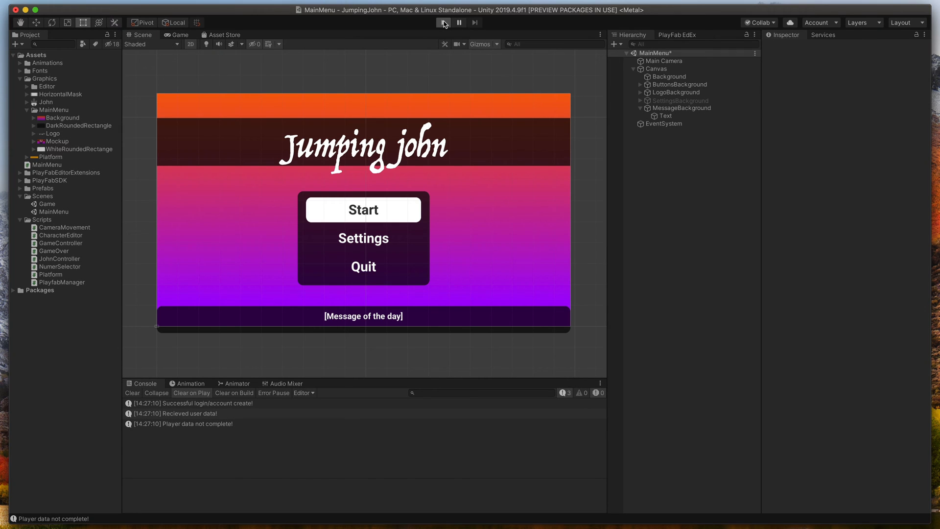
Step: Enter Play mode and start a round from the main menu showing 'Subscribe COCO CODE!'
click(442, 22)
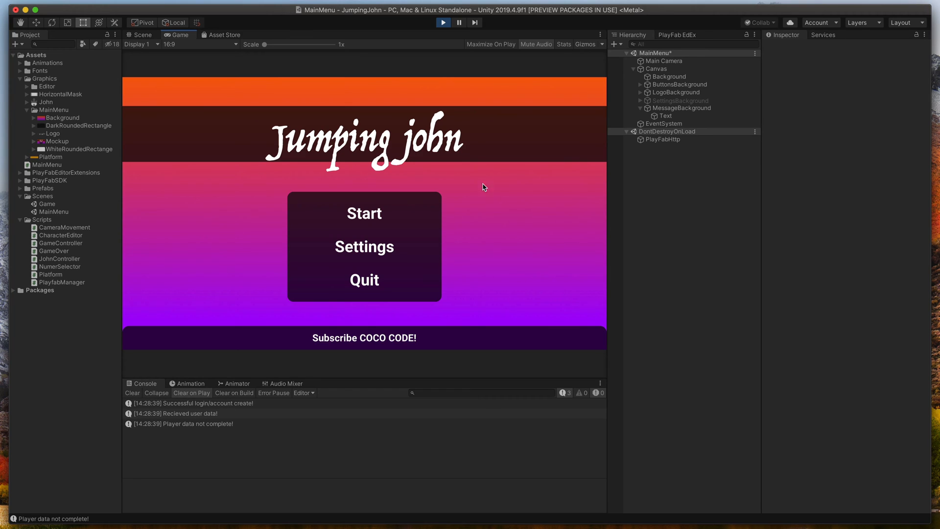
click(363, 213)
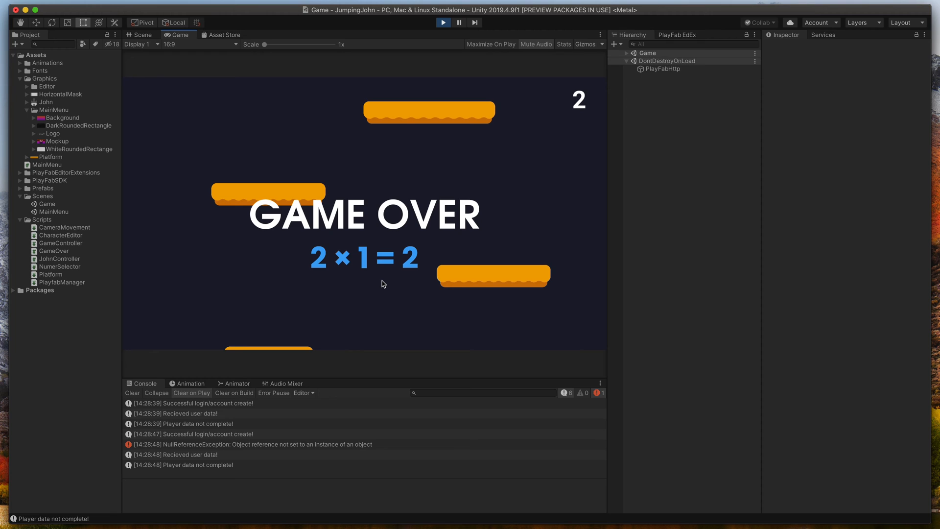
mouse_move(427, 37)
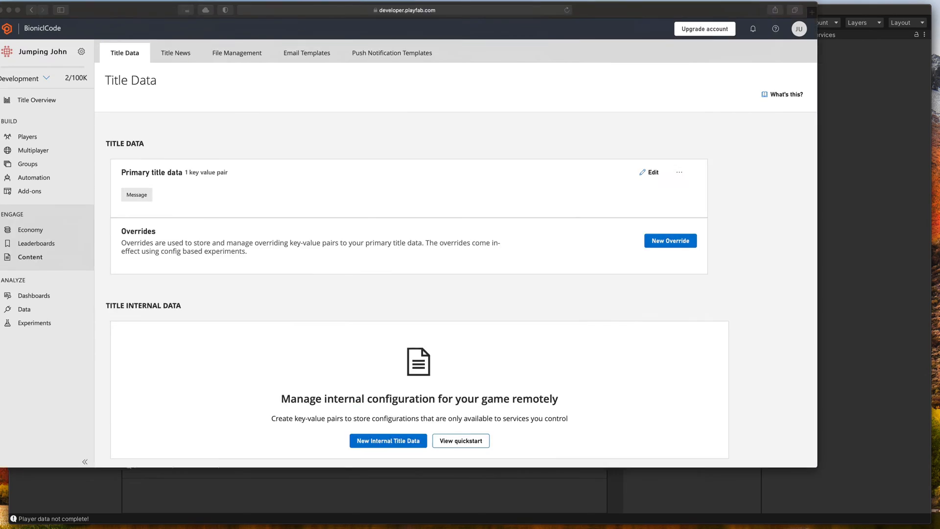
Step: Add a Multiplier → 3 key-value pair to Primary title data and save
click(648, 172)
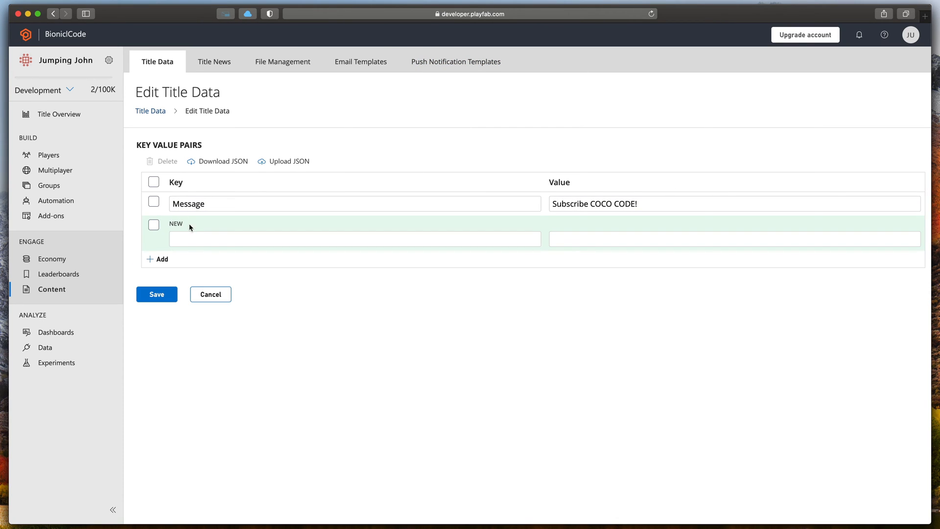
text(Multiplier)
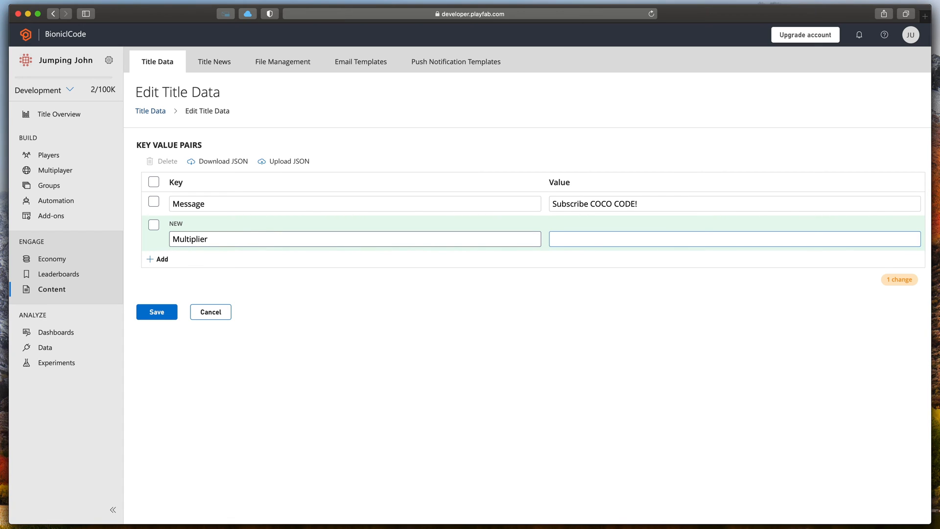
text(3)
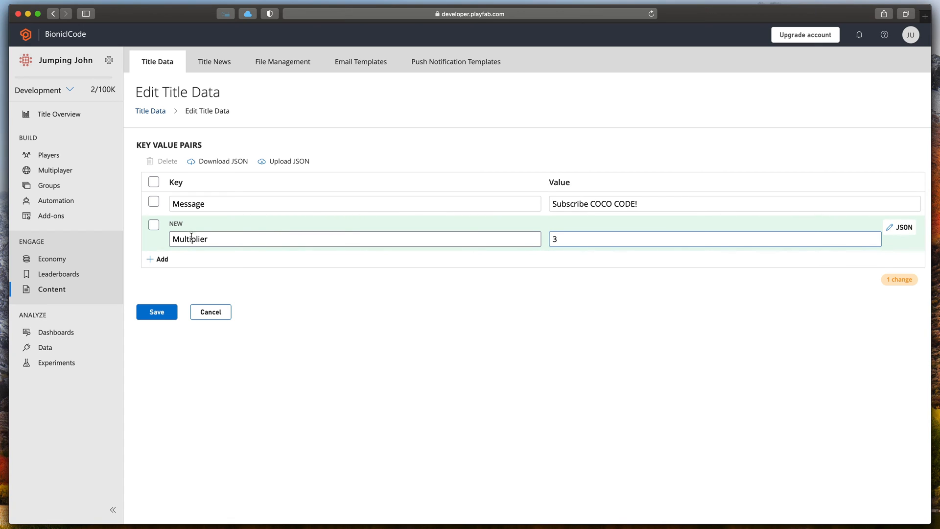
click(157, 311)
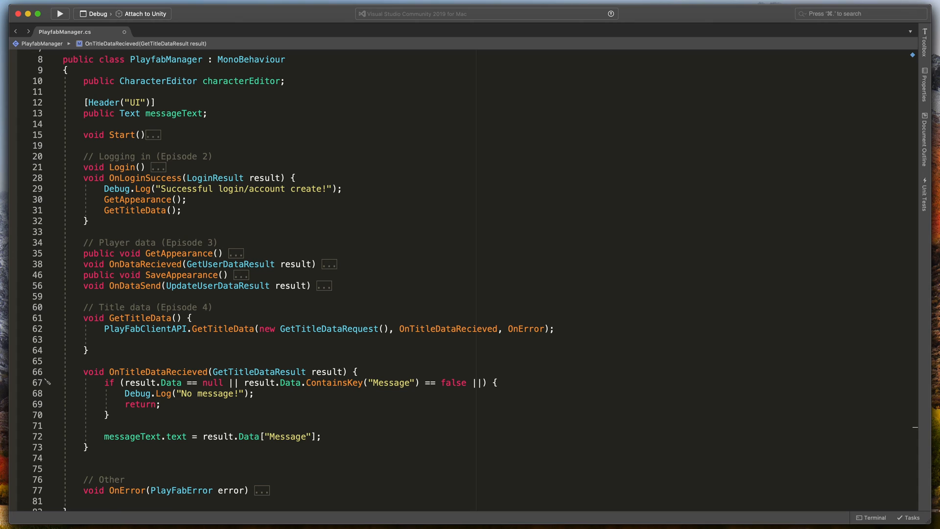
Step: Extend the OnTitleDataRecieved guard with || result.Data.ContainsKey("Multiplier") == false
text(result.d)
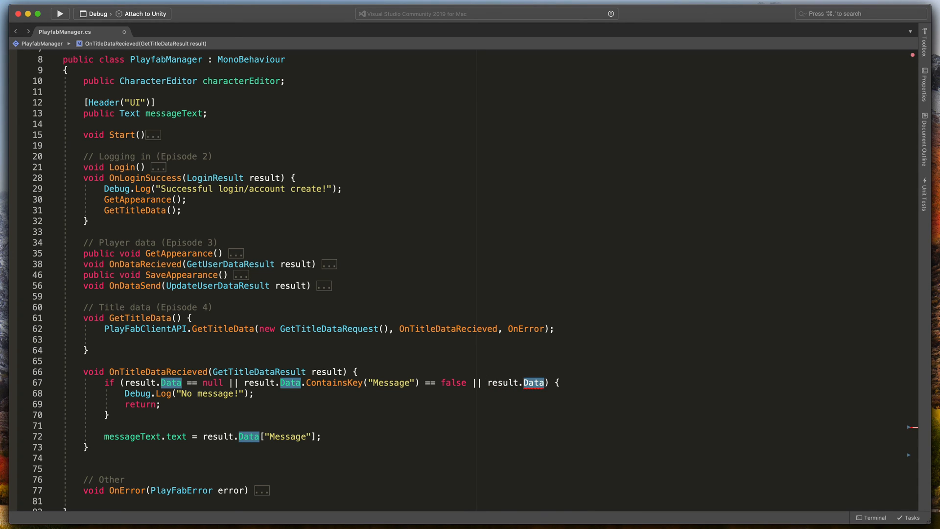
text(.ContainsKey("Multi)
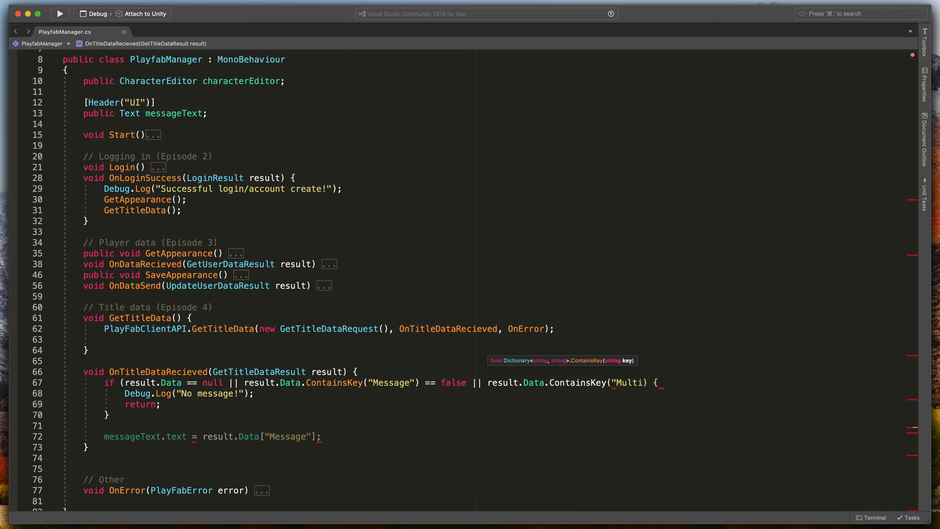
text(plier")
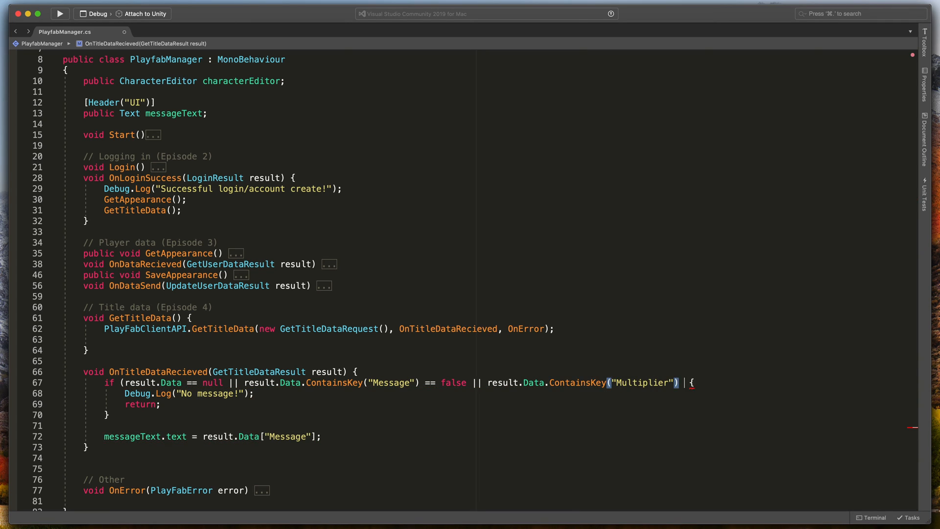
text(== false))
text(GameController.)
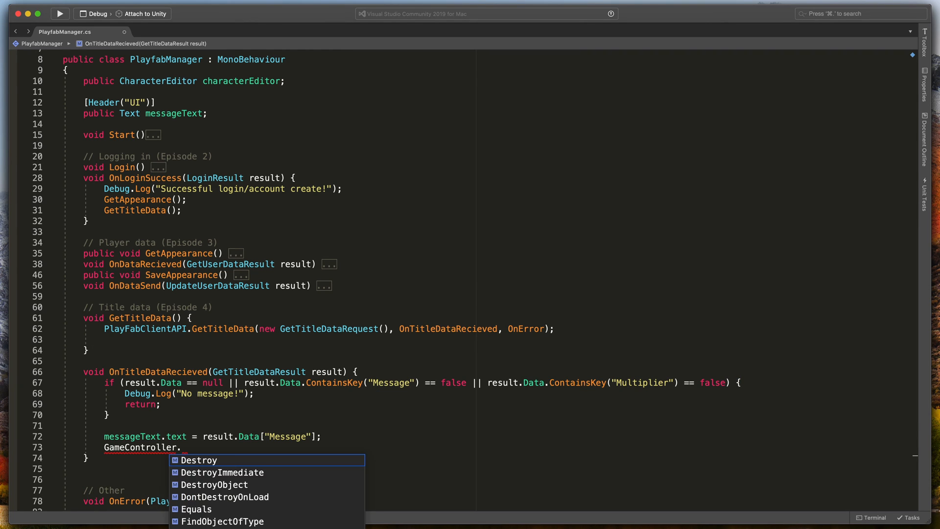
Step: Assign GameController.multiplier = int.Parse(result.Data["Multiplier"]) and begin a Debug.Log line
text(multiplier =)
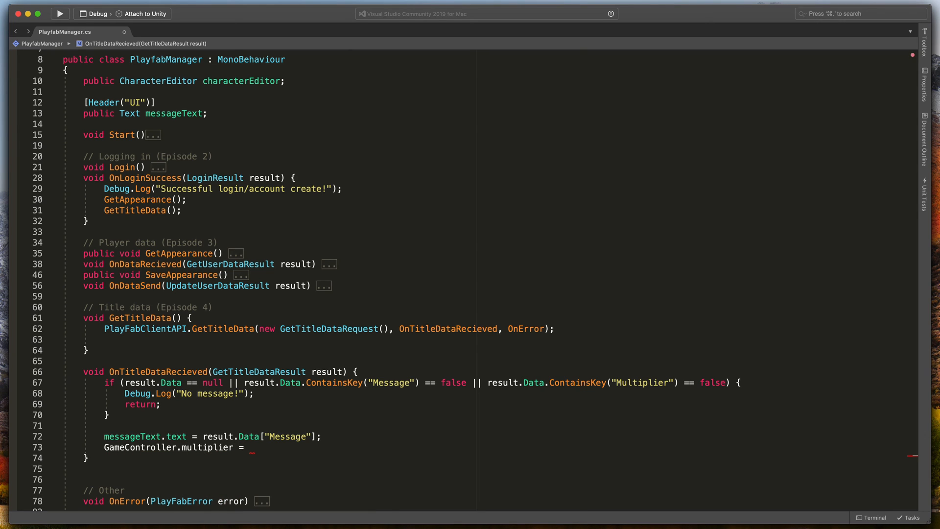
text(result.Data["Mul)
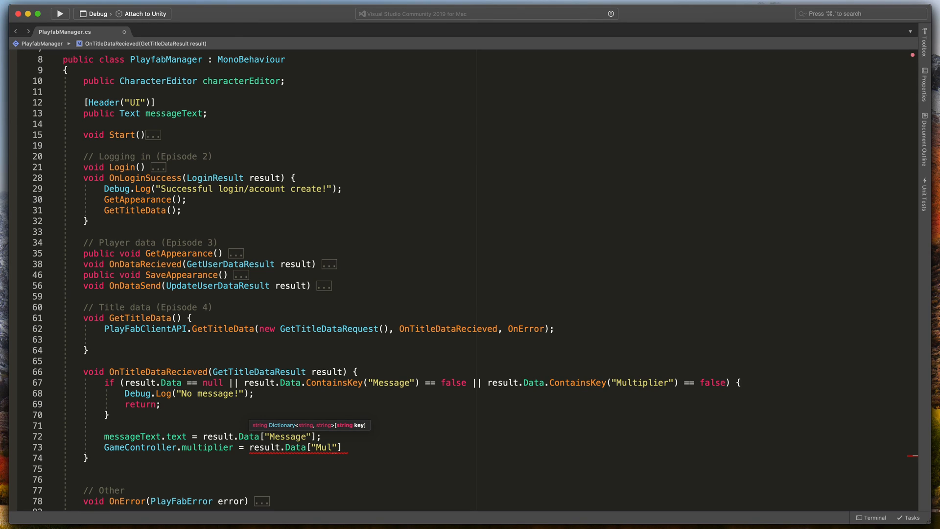
text(tiplier)
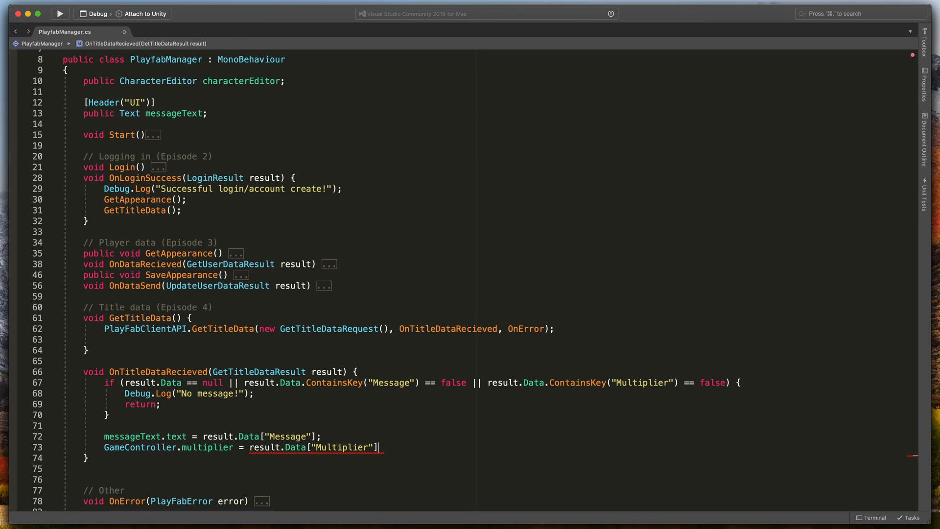
text(;)
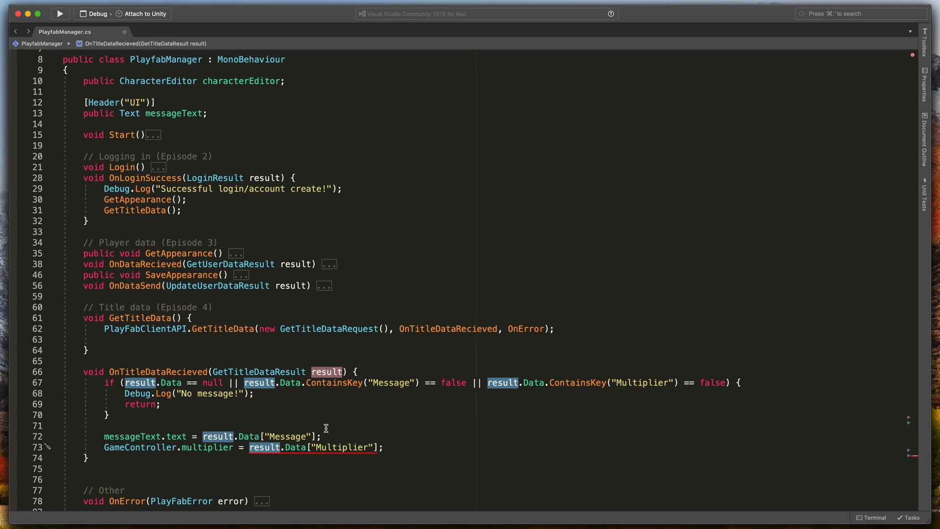
text(i)
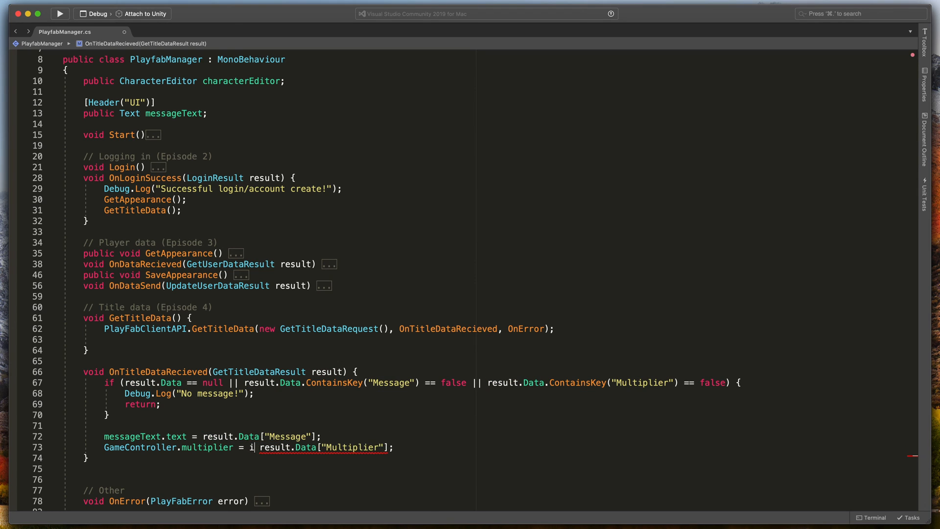
text(nt.pa)
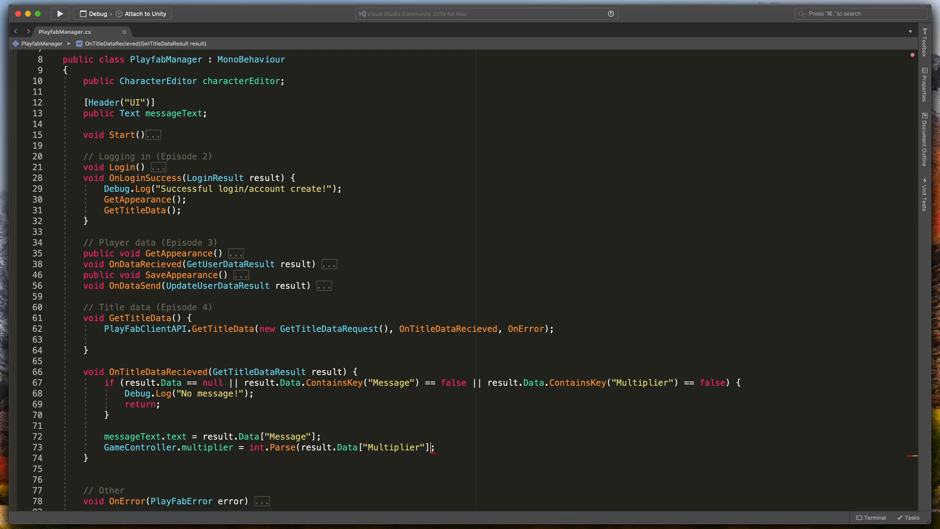
text();)
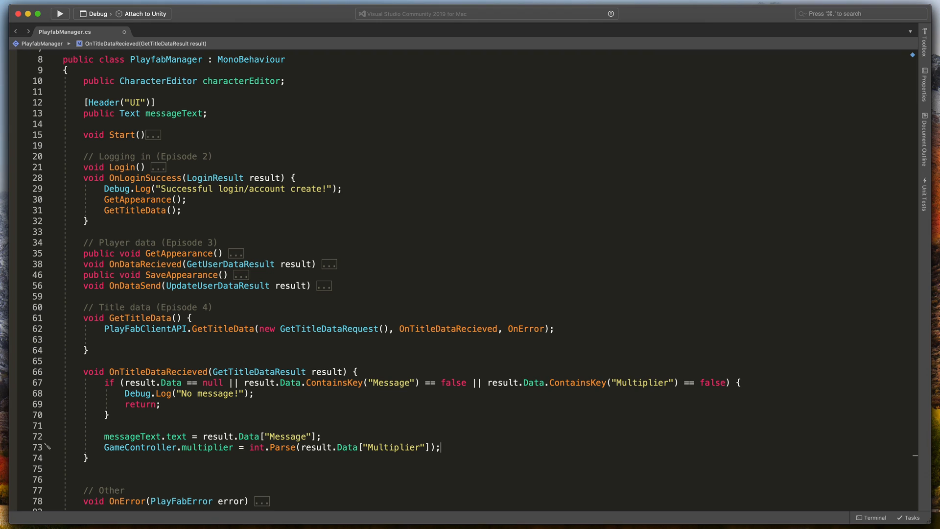
text(Debug.Log)
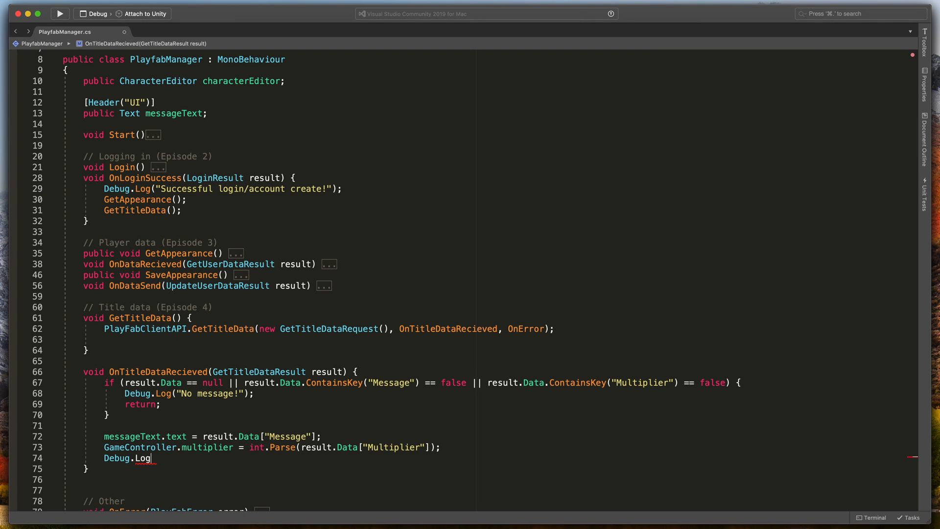
text(("C")
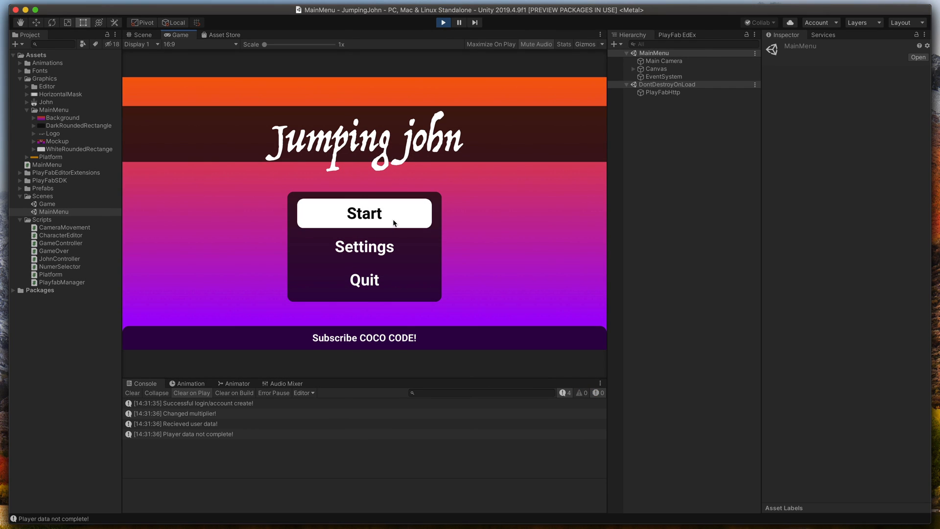
Step: Start a round and play to Game Over, where the score shows 2 × 3 = 6
click(363, 212)
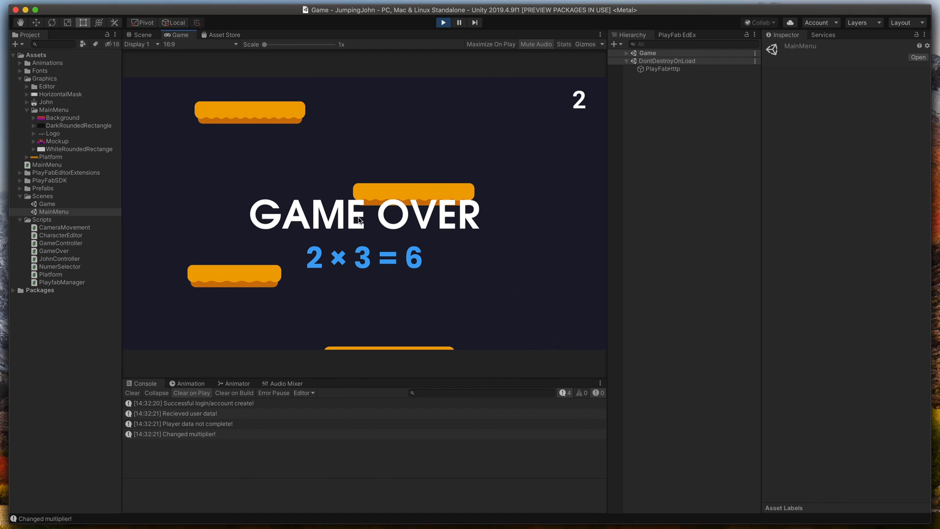
mouse_move(390, 248)
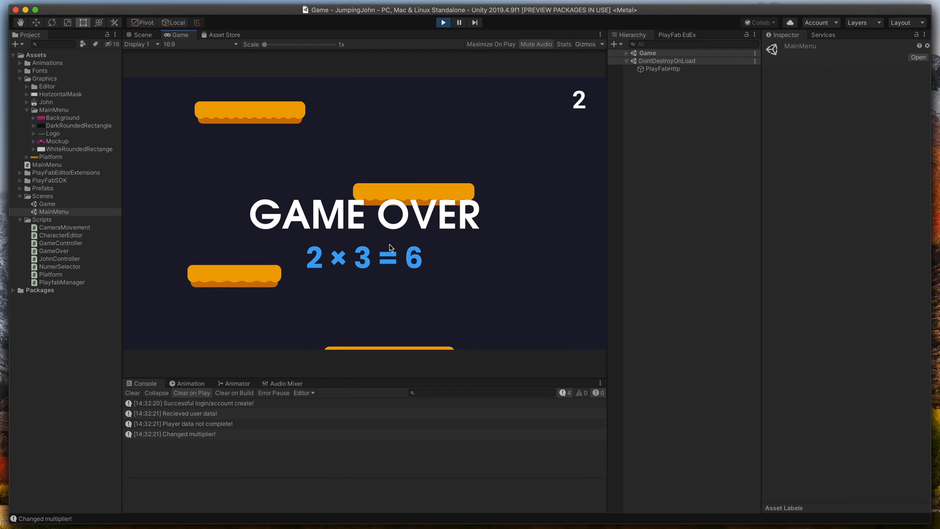
mouse_move(381, 225)
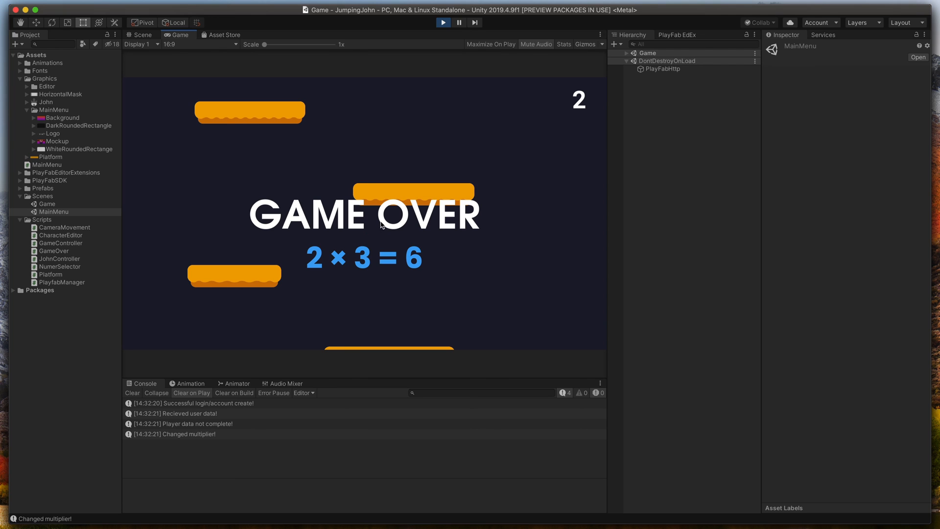